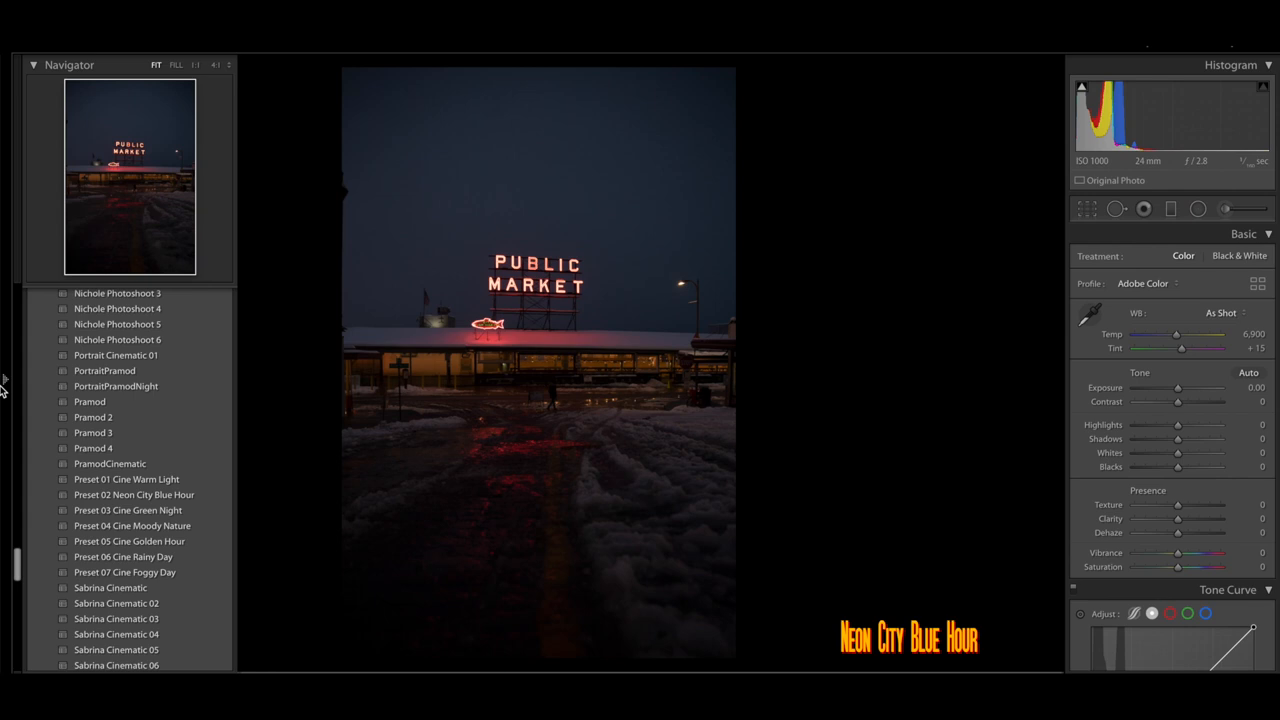
{"action": "mouse_move", "coordinate": [147, 513]}
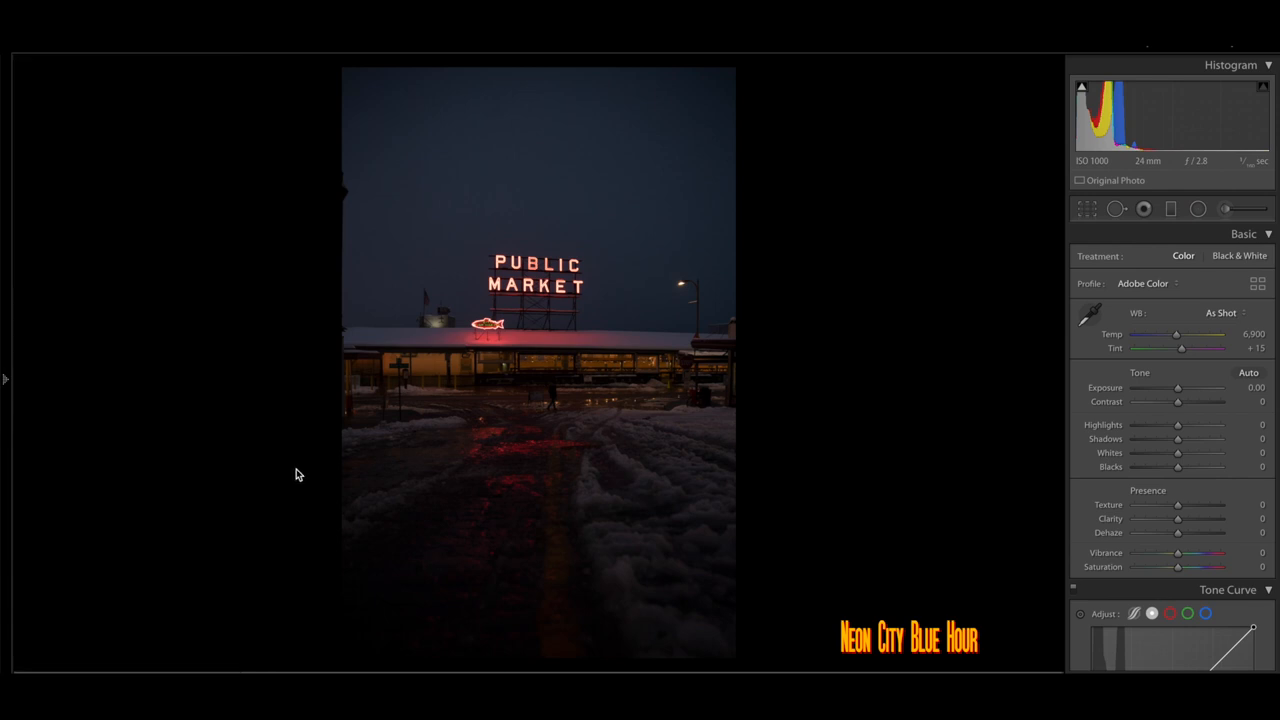
{"action": "mouse_move", "coordinate": [197, 438]}
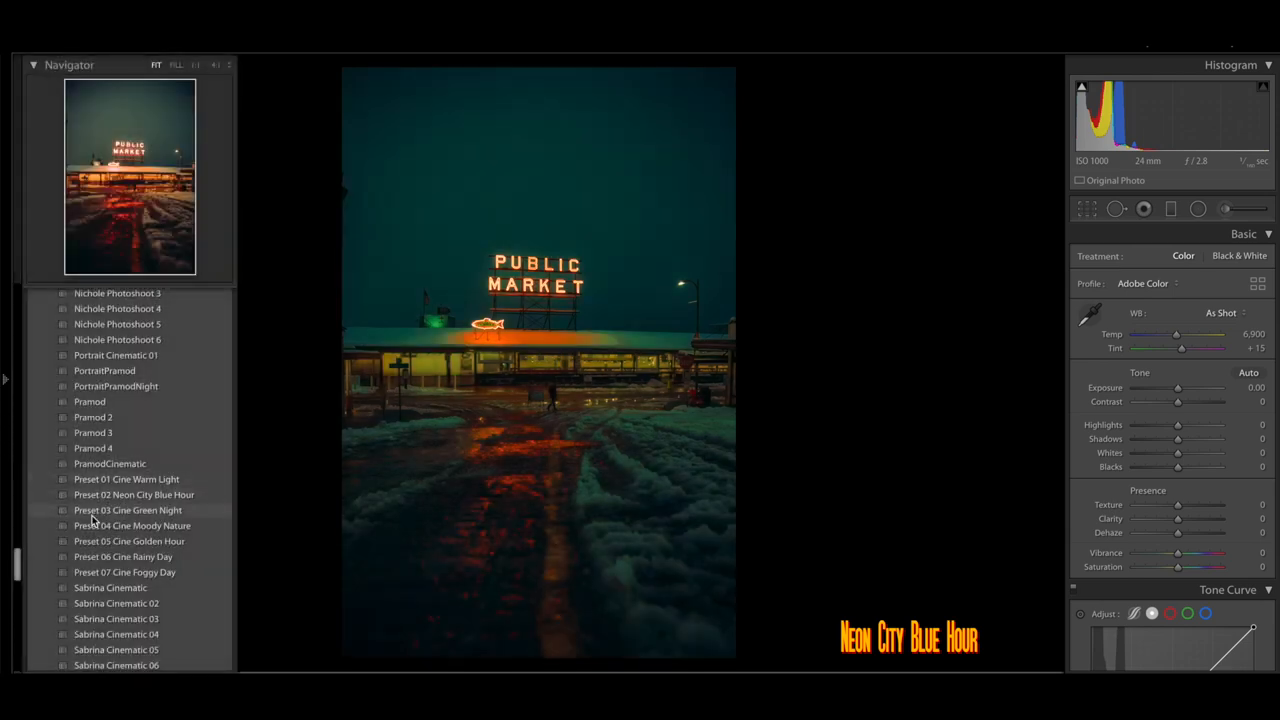
- Apply Preset 02 Neon City Blue Hour, then slightly lower Exposure, tone down Whites and adjust Highlights
{"action": "left_click", "coordinate": [127, 510]}
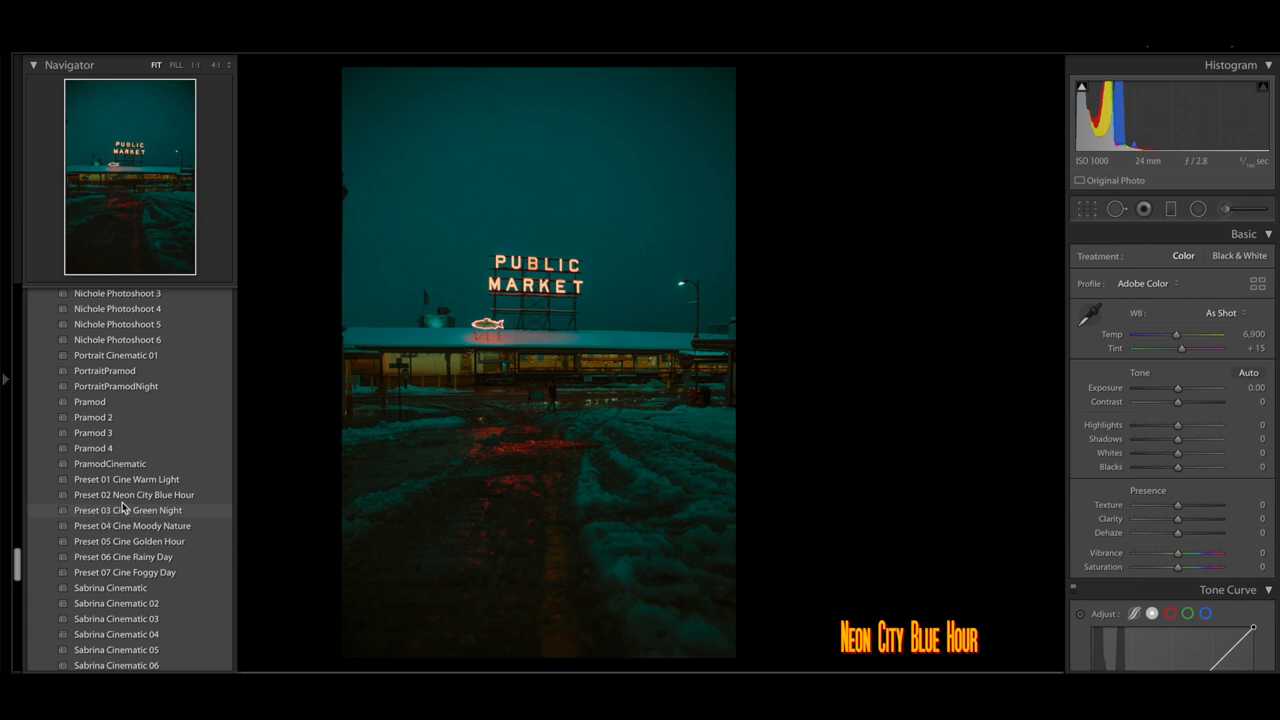
{"action": "left_click", "coordinate": [134, 494]}
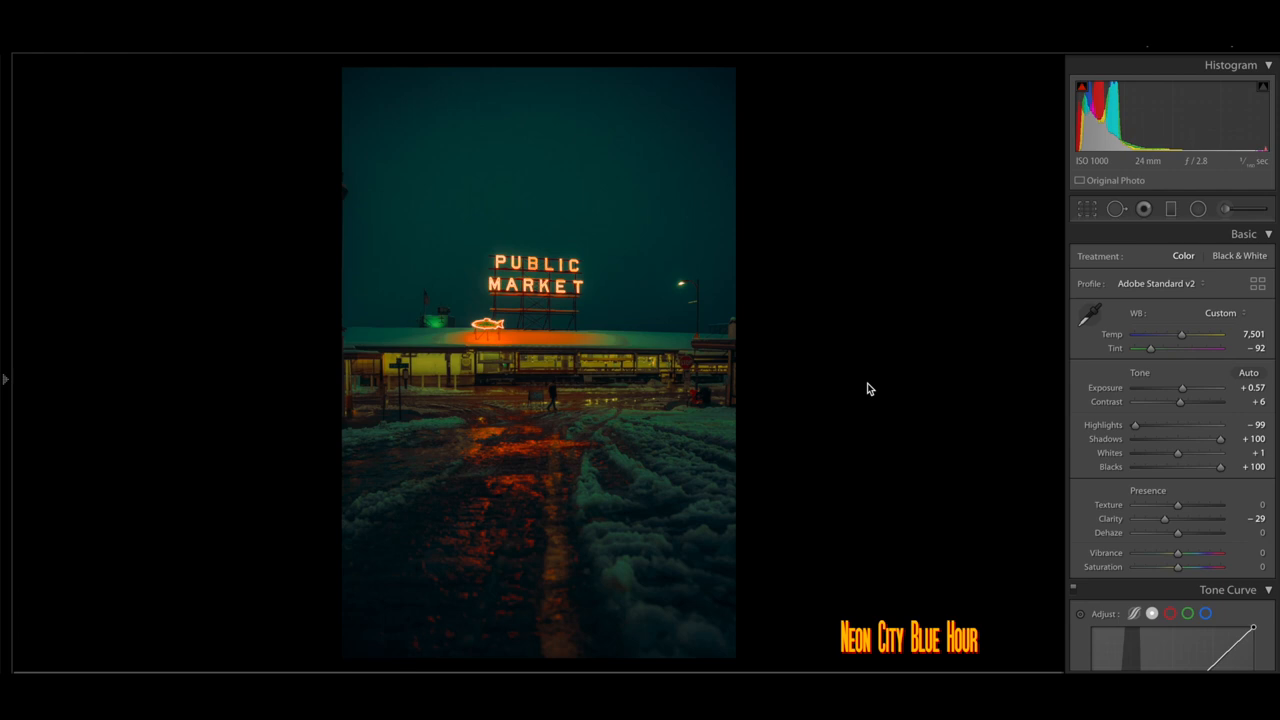
{"action": "left_click_drag", "start_coordinate": [1183, 388], "coordinate": [1180, 388]}
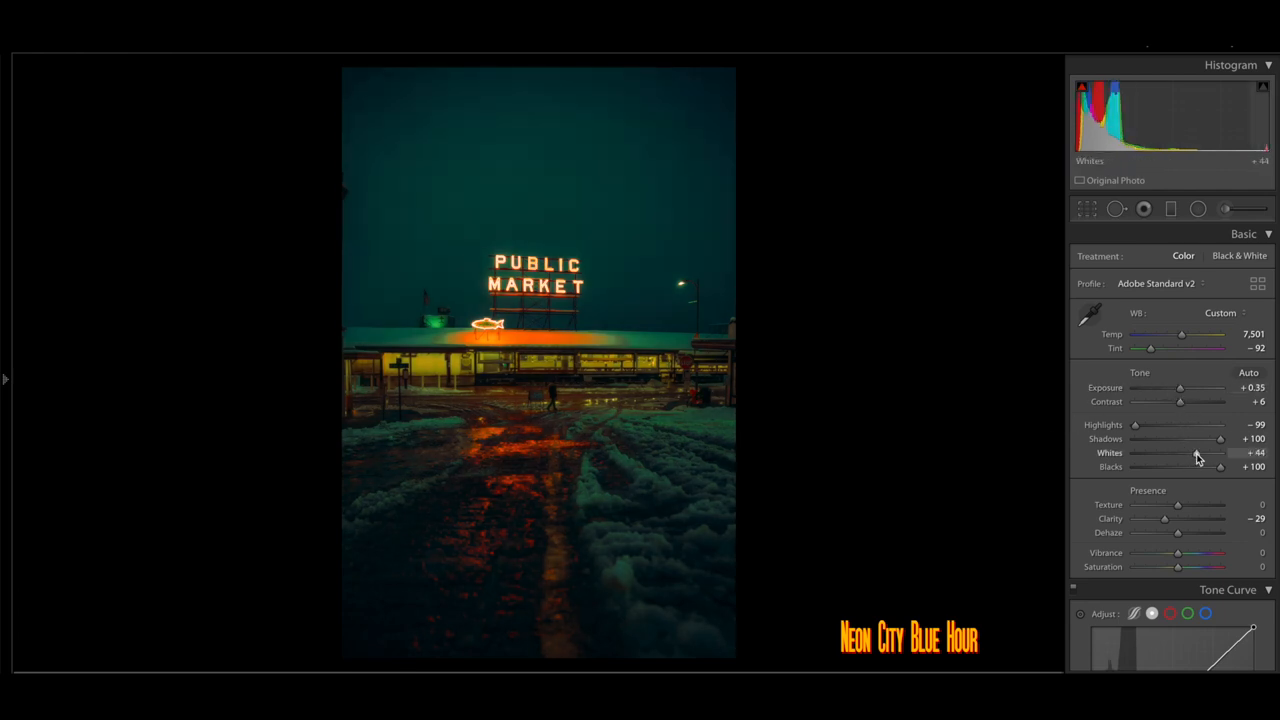
{"action": "left_click_drag", "start_coordinate": [1200, 453], "coordinate": [1193, 453]}
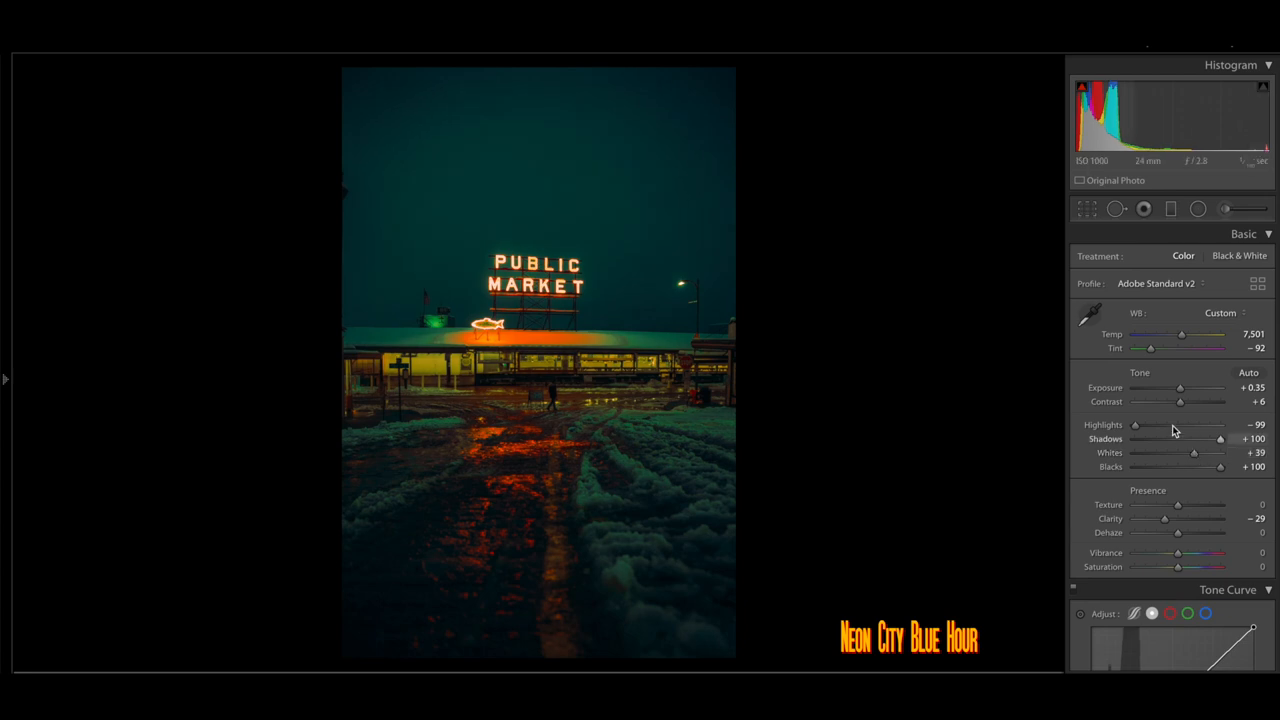
{"action": "left_click_drag", "start_coordinate": [1135, 425], "coordinate": [1170, 425]}
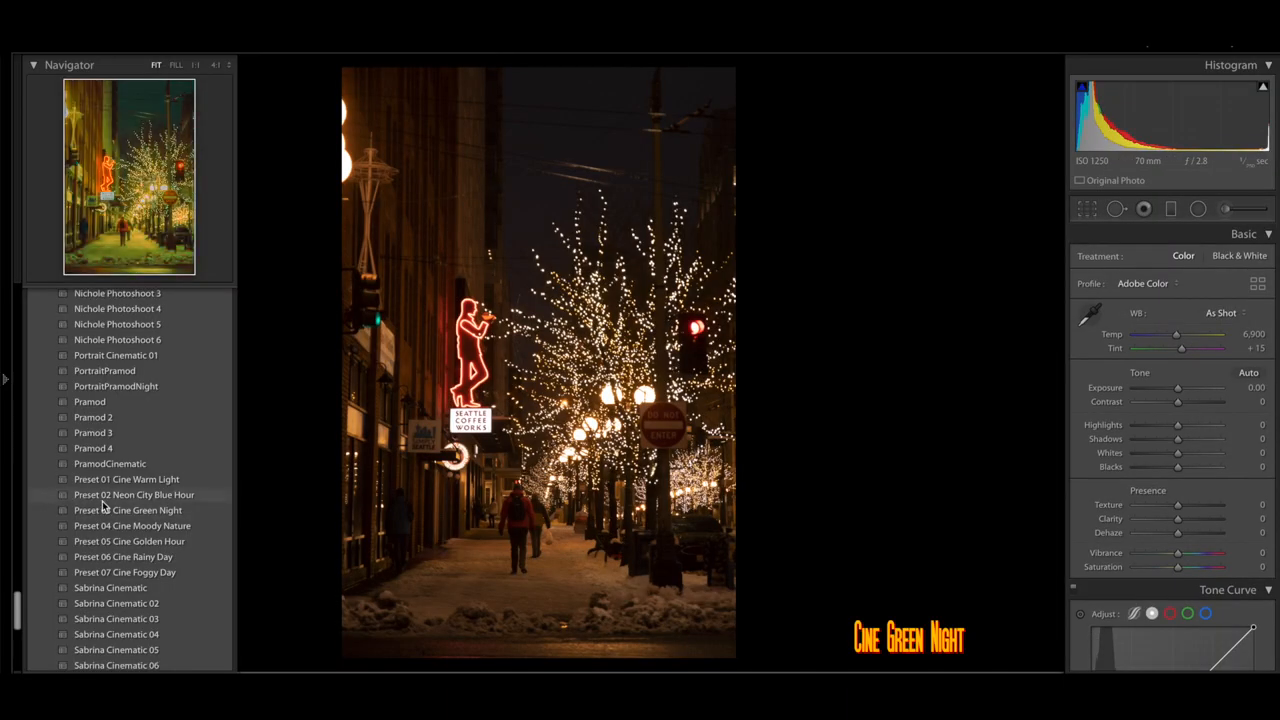
- Apply Preset 03 Cine Green Night to the street-lights photo and raise the Whites
{"action": "left_click", "coordinate": [128, 510]}
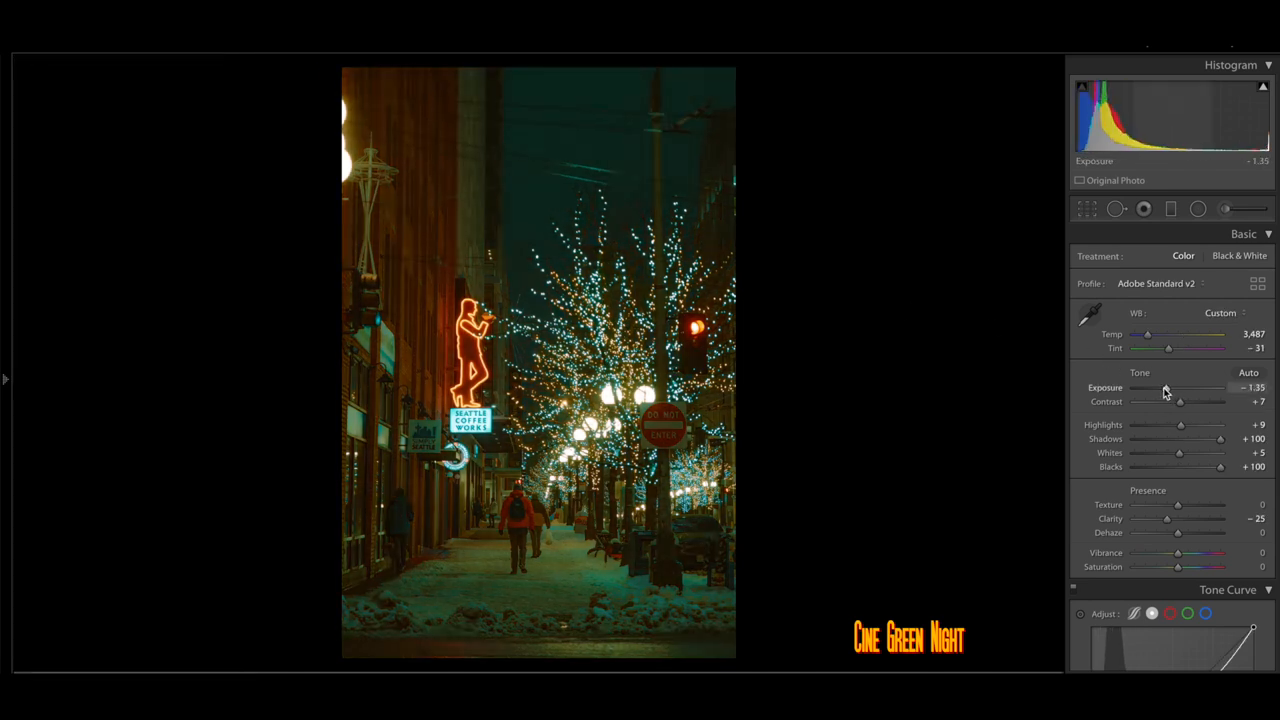
{"action": "left_click_drag", "start_coordinate": [1190, 453], "coordinate": [1220, 453]}
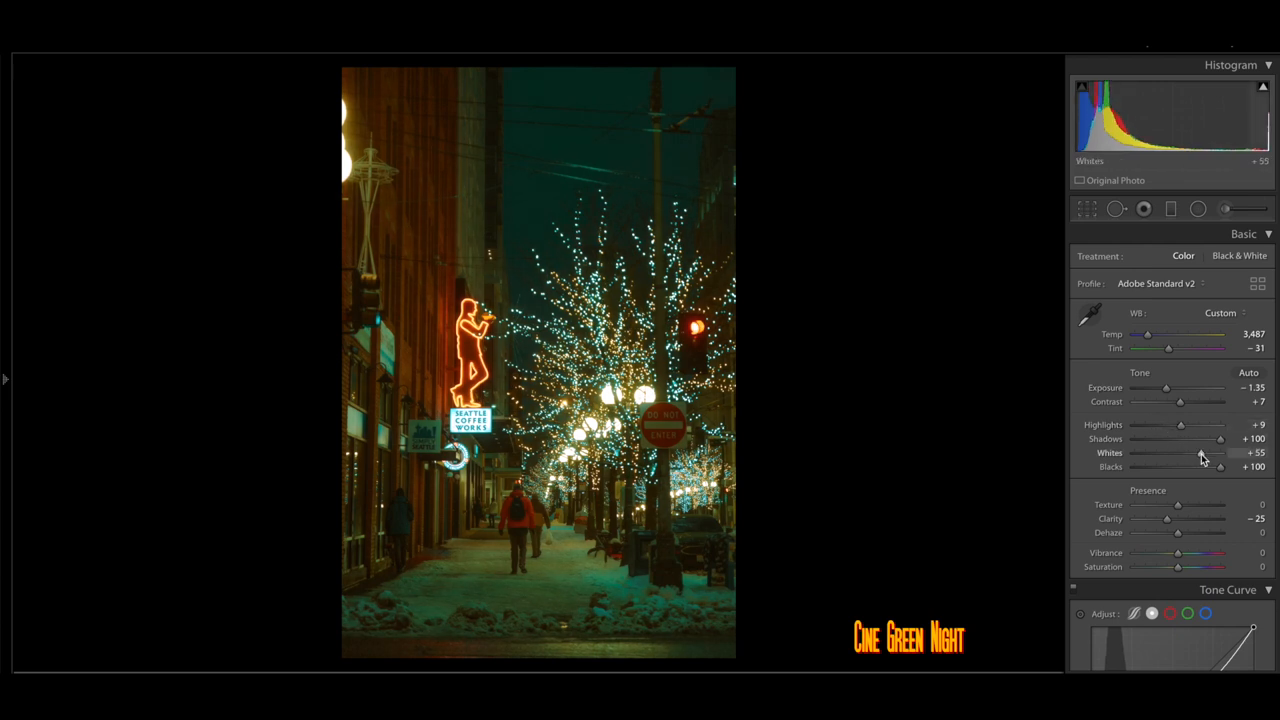
{"action": "left_click_drag", "start_coordinate": [1195, 453], "coordinate": [1203, 453]}
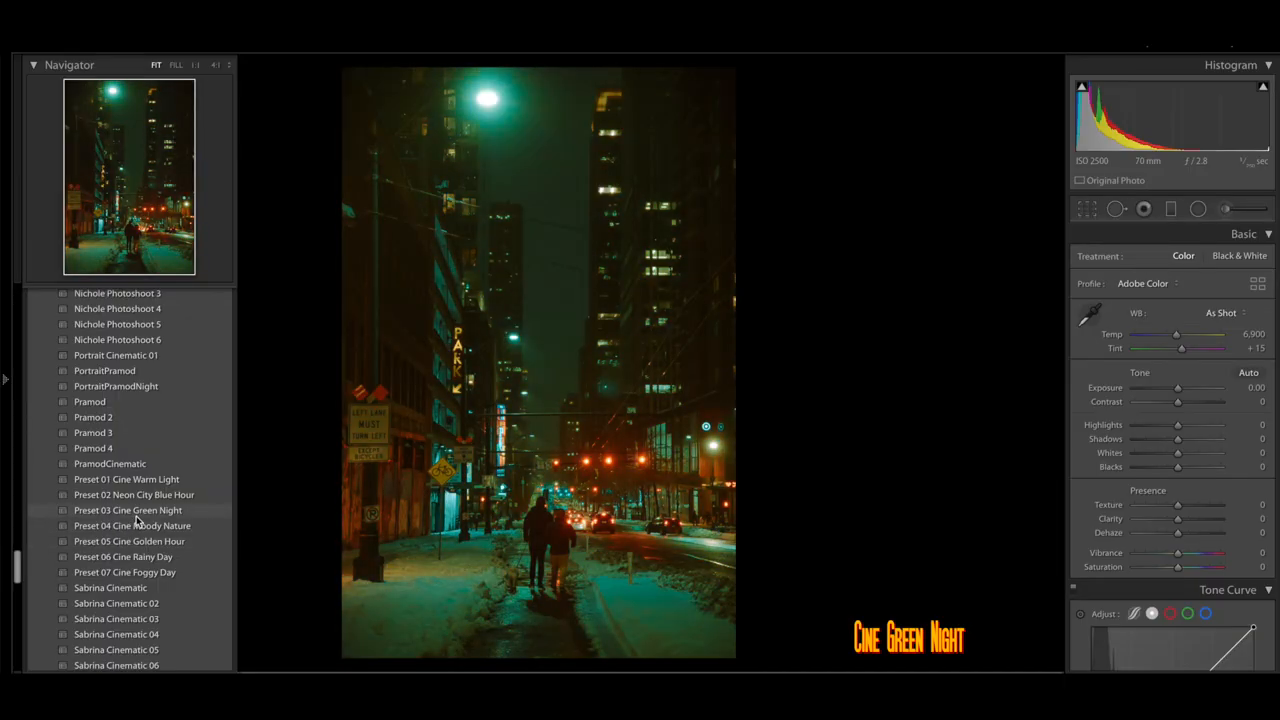
- Apply Cine Green Night to the downtown couple photo, brightening Whites and slightly lifting Exposure and Highlights
{"action": "left_click", "coordinate": [128, 510]}
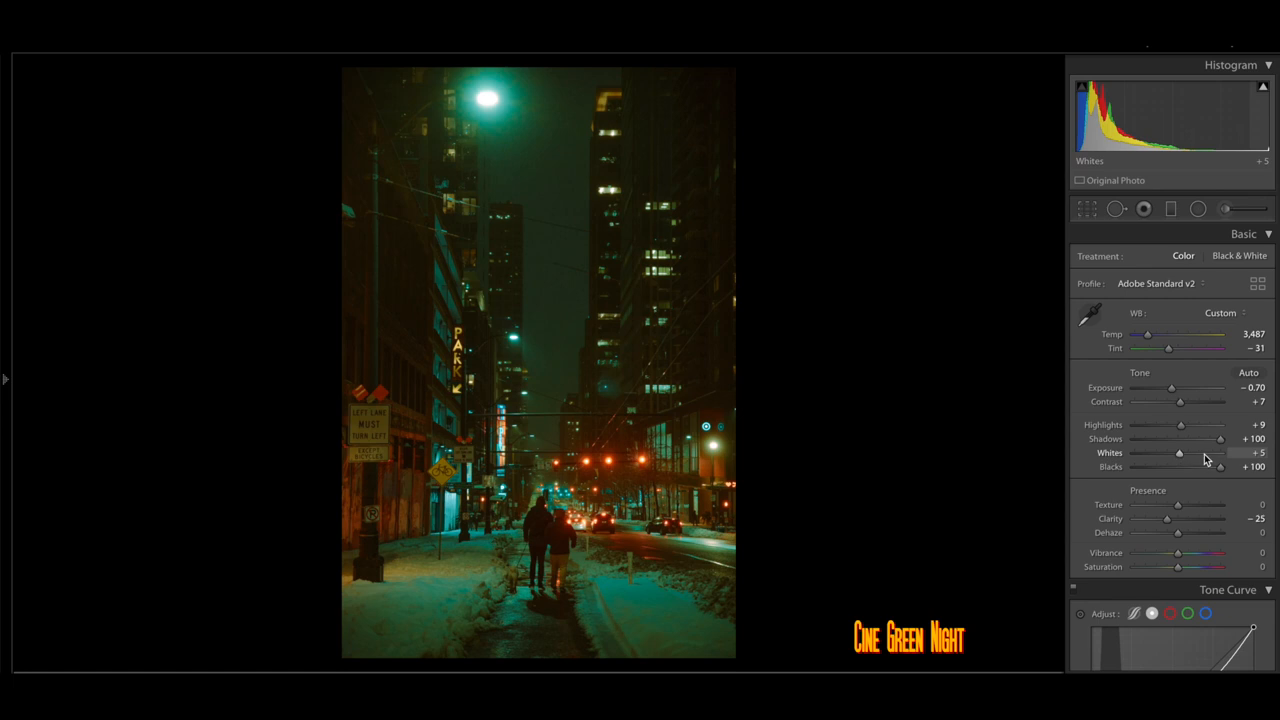
{"action": "left_click_drag", "start_coordinate": [1179, 452], "coordinate": [1205, 452]}
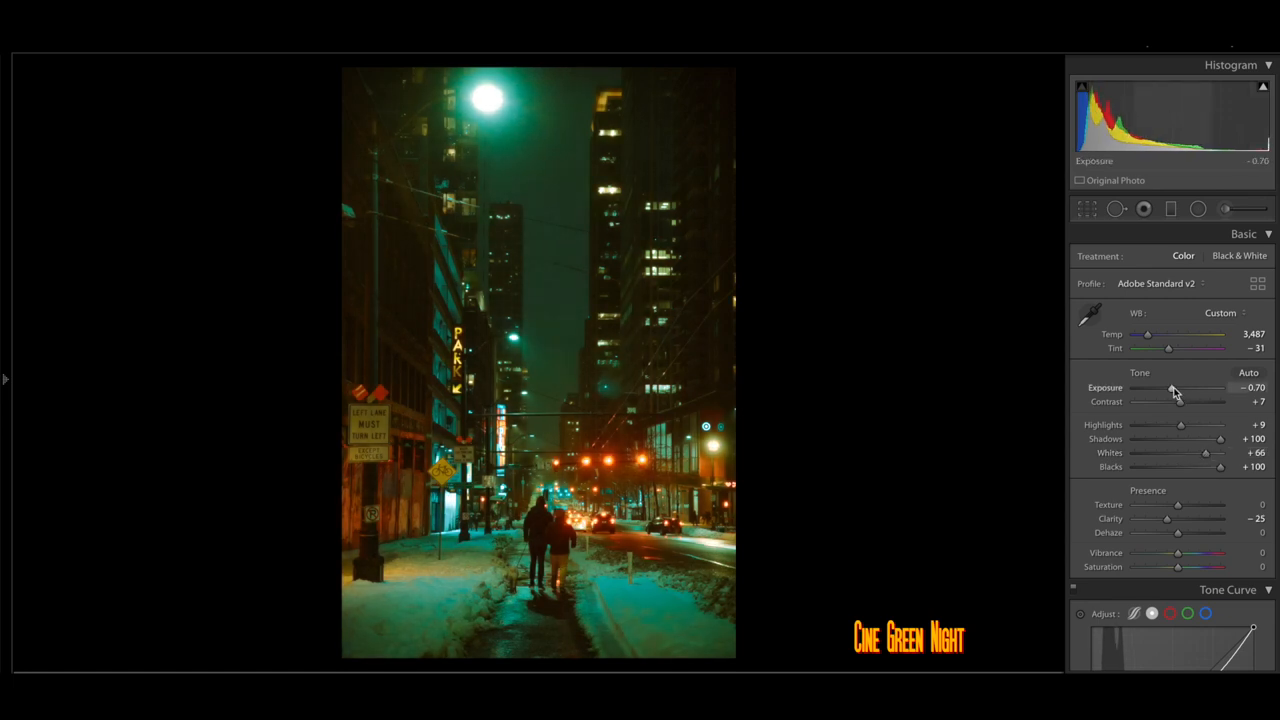
{"action": "left_click_drag", "start_coordinate": [1173, 388], "coordinate": [1180, 388]}
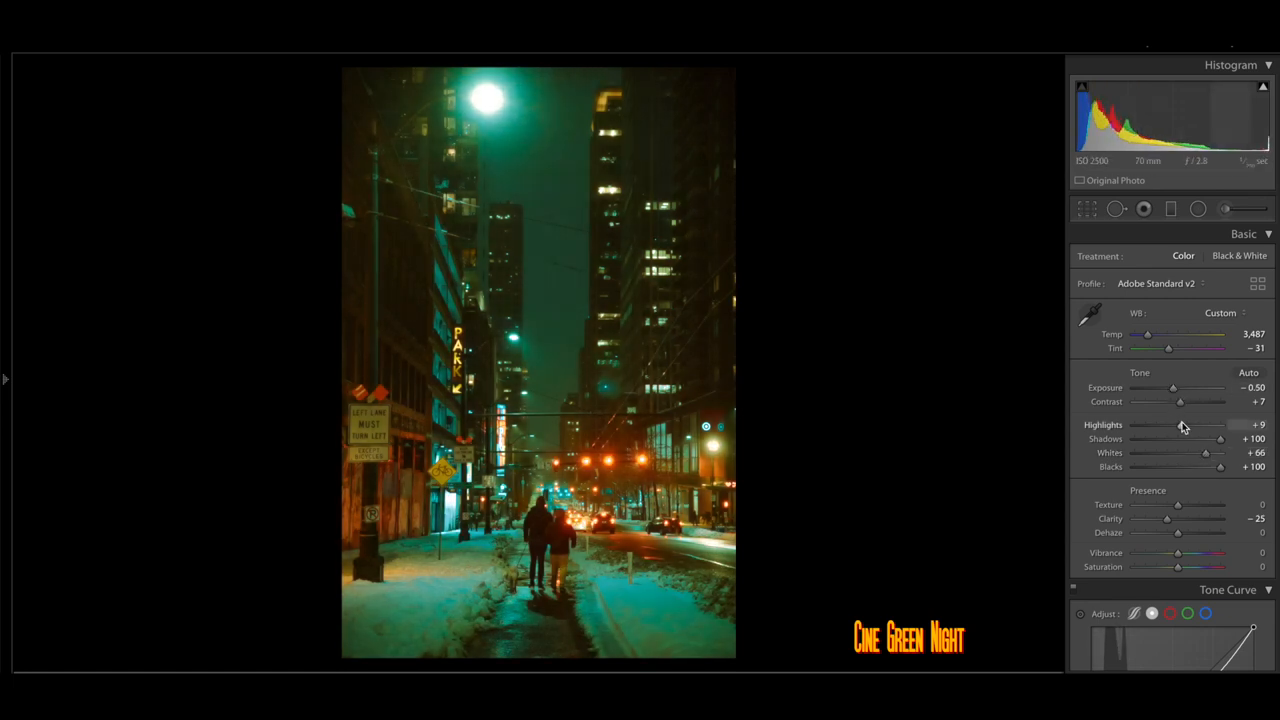
{"action": "left_click_drag", "start_coordinate": [1180, 425], "coordinate": [1193, 425]}
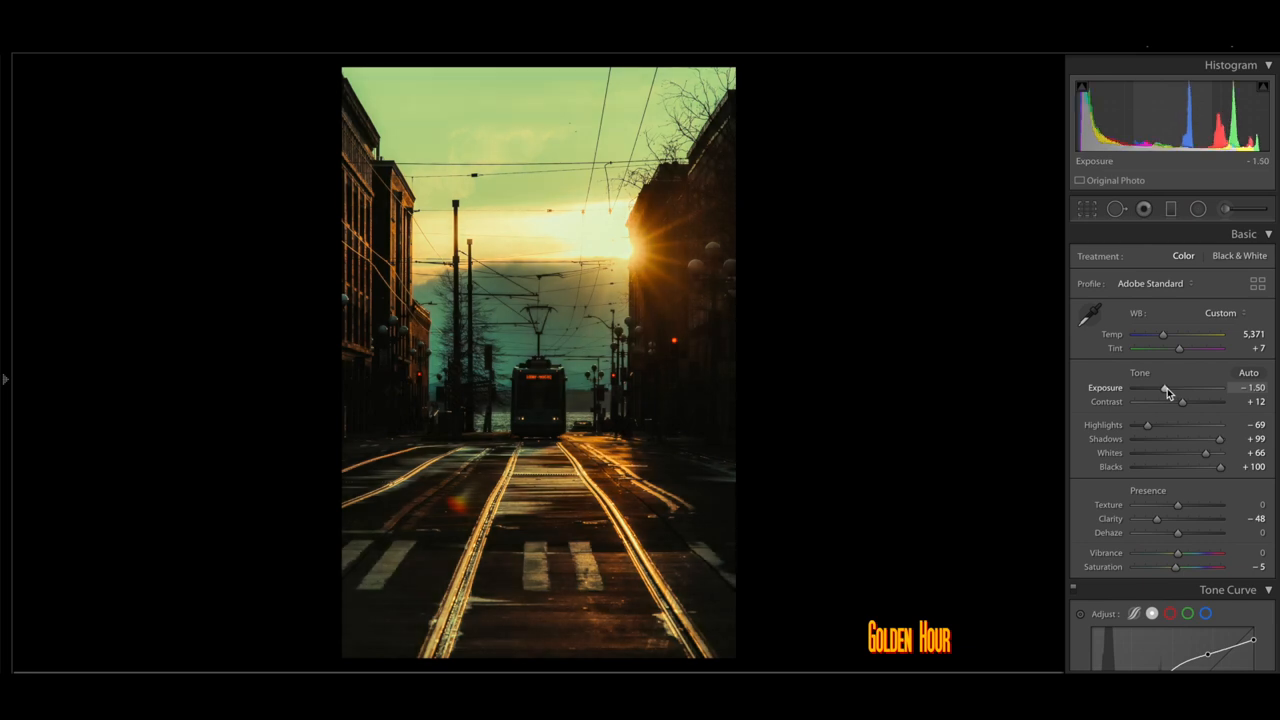
- Push the Basic slider up on the golden-hour tram photo for brighter whites
{"action": "left_click_drag", "start_coordinate": [1204, 452], "coordinate": [1222, 452]}
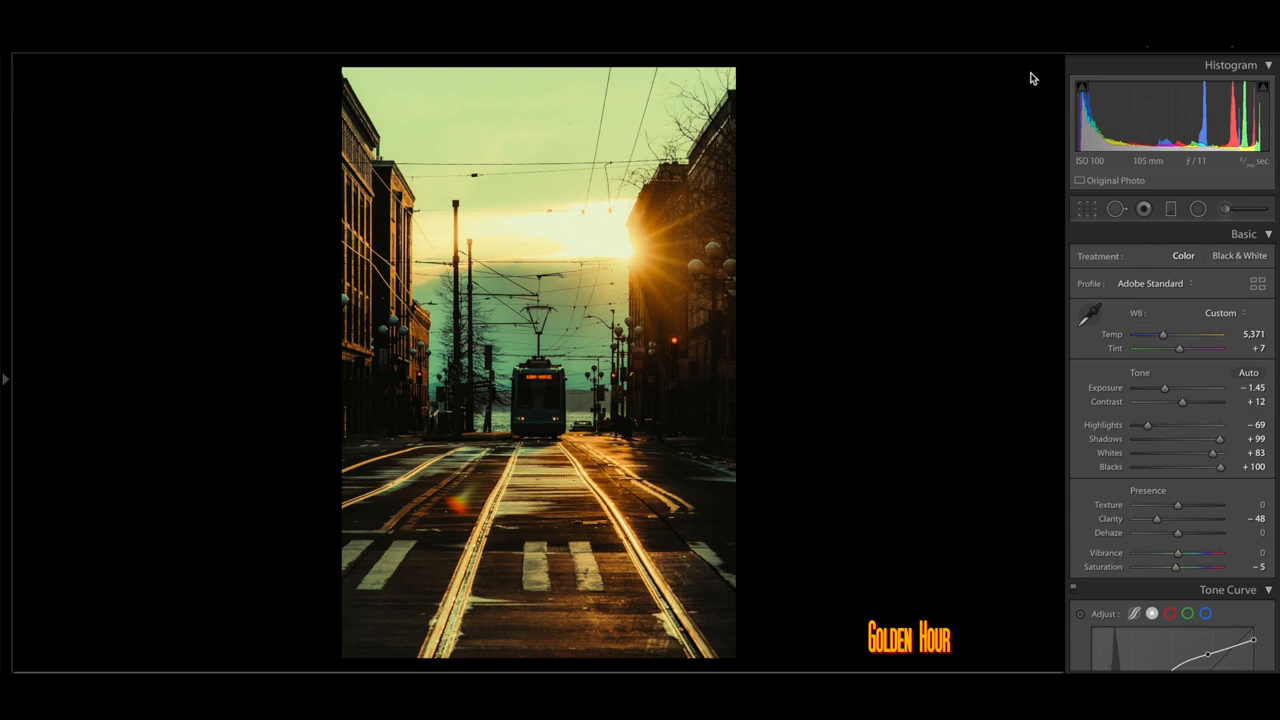
- Pick the traffic-light photo from the grid, paste the previous Golden Hour settings and adjust Exposure
{"action": "key", "text": "g"}
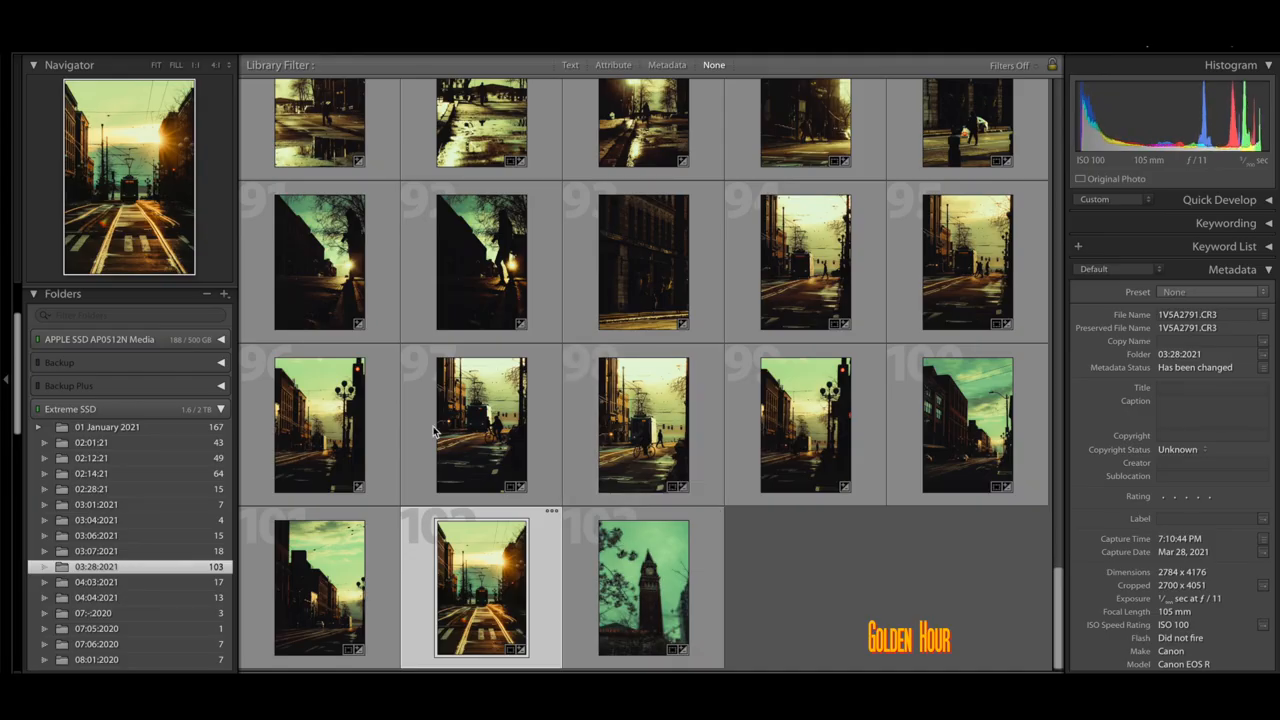
{"action": "left_click", "coordinate": [318, 425]}
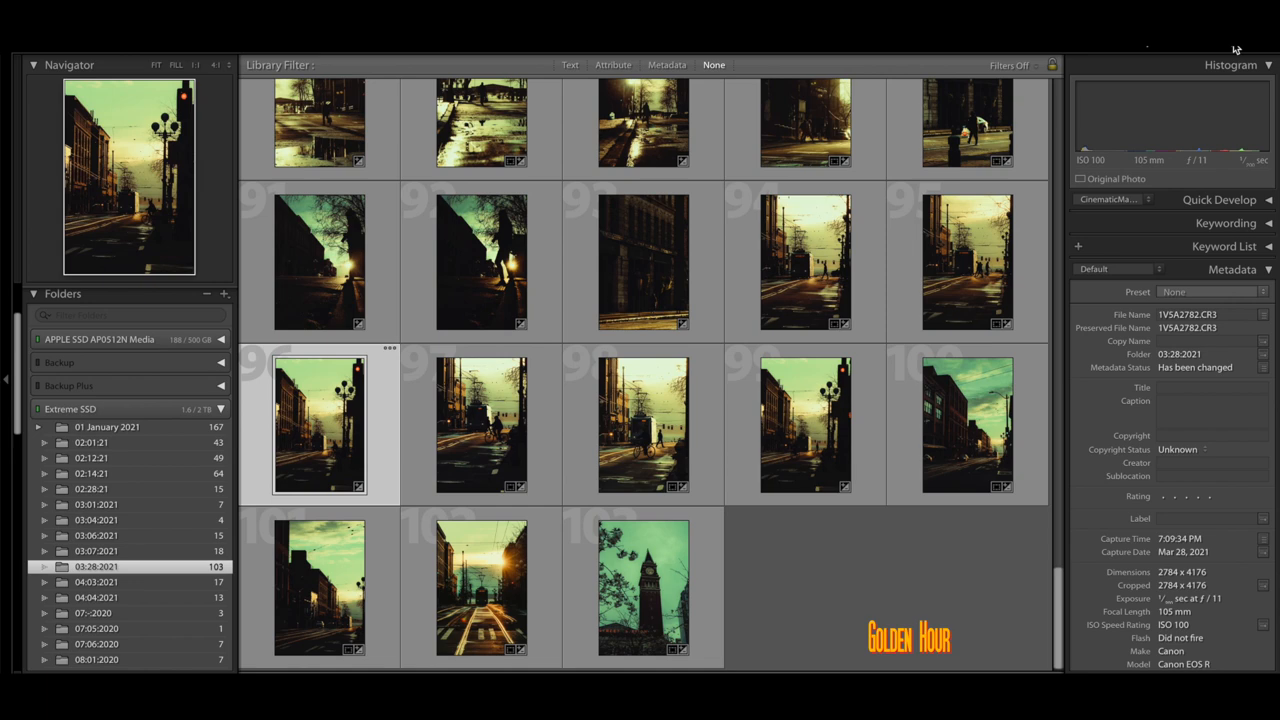
{"action": "key", "text": "d"}
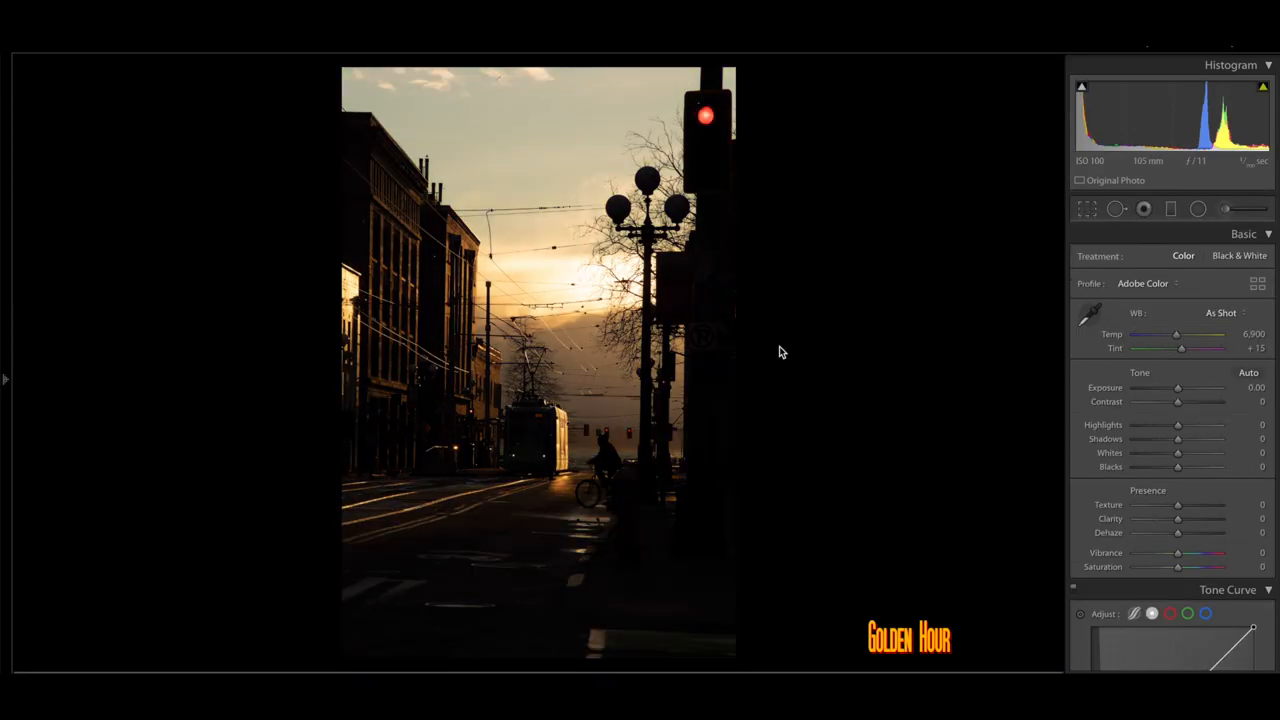
{"action": "left_click", "coordinate": [129, 541]}
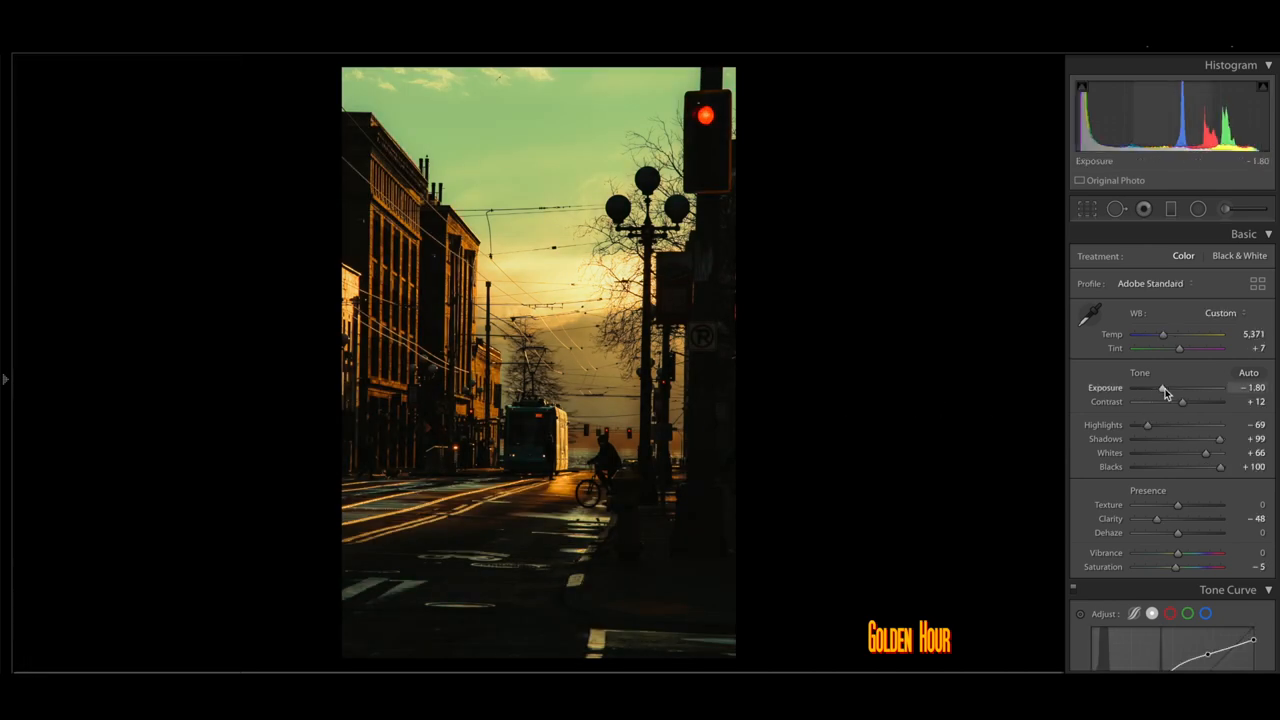
{"action": "left_click_drag", "start_coordinate": [1155, 388], "coordinate": [1166, 388]}
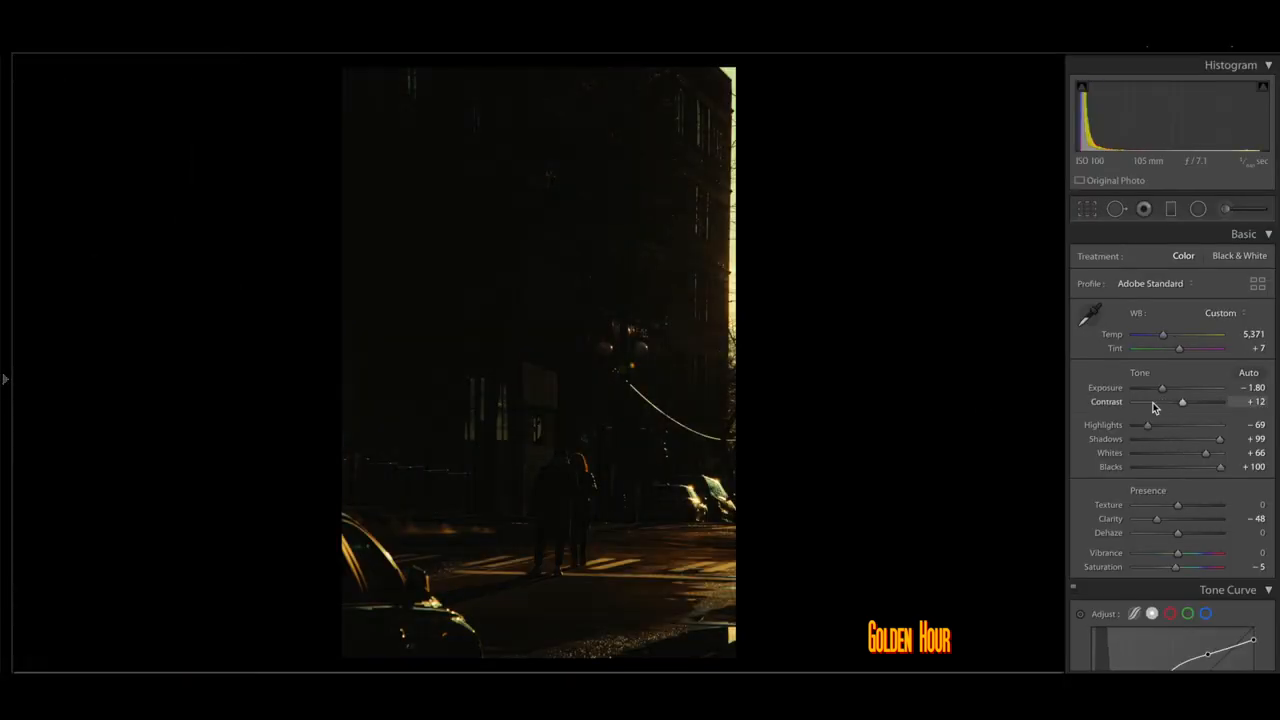
- Raise Exposure substantially and nudge Whites up on the dark couple street photo
{"action": "left_click_drag", "start_coordinate": [1162, 388], "coordinate": [1210, 388]}
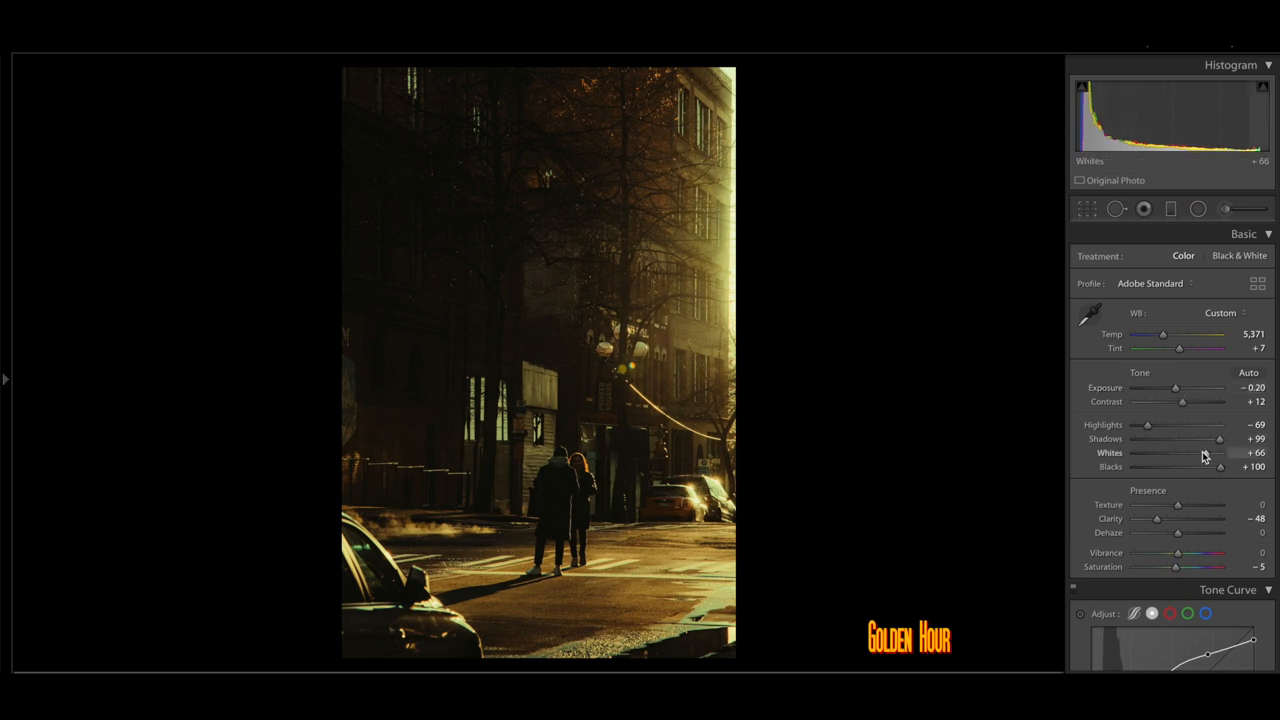
{"action": "left_click_drag", "start_coordinate": [1200, 460], "coordinate": [1210, 460]}
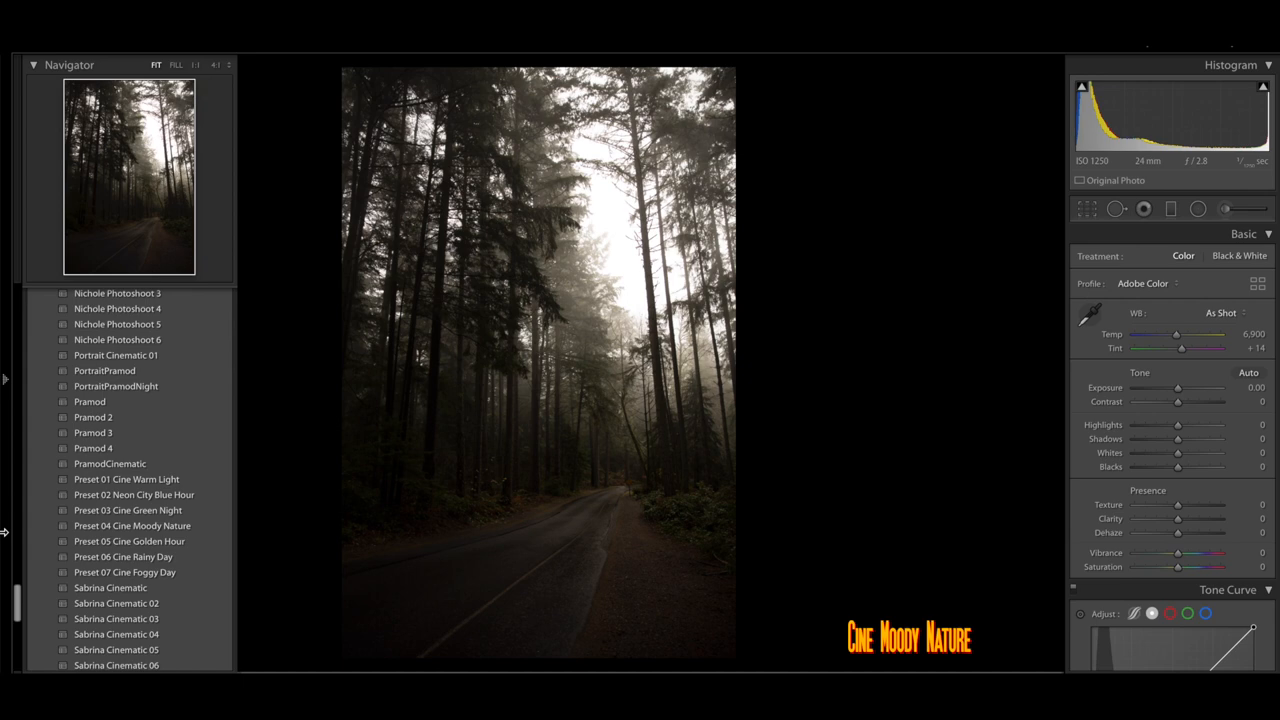
- Apply Cine Moody Nature to the misty forest photo, easing Exposure down and raising Whites
{"action": "left_click", "coordinate": [132, 525]}
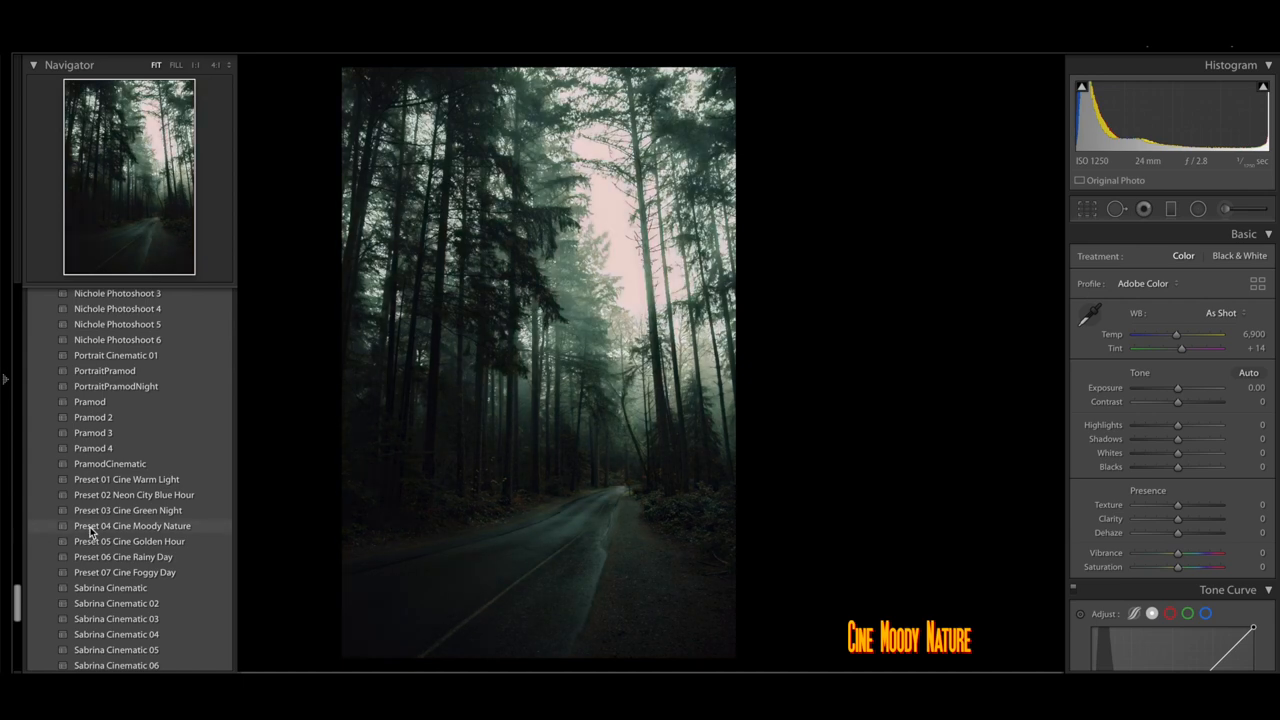
{"action": "left_click", "coordinate": [132, 525]}
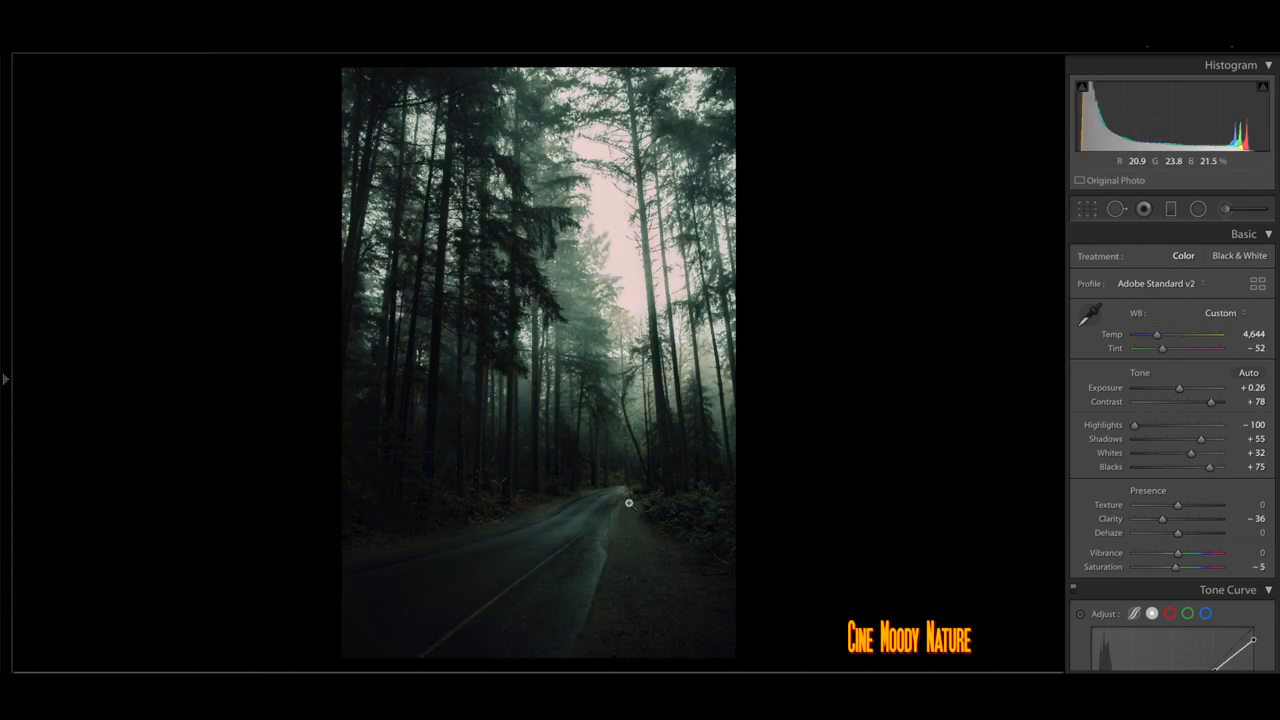
{"action": "left_click_drag", "start_coordinate": [1180, 388], "coordinate": [1178, 388]}
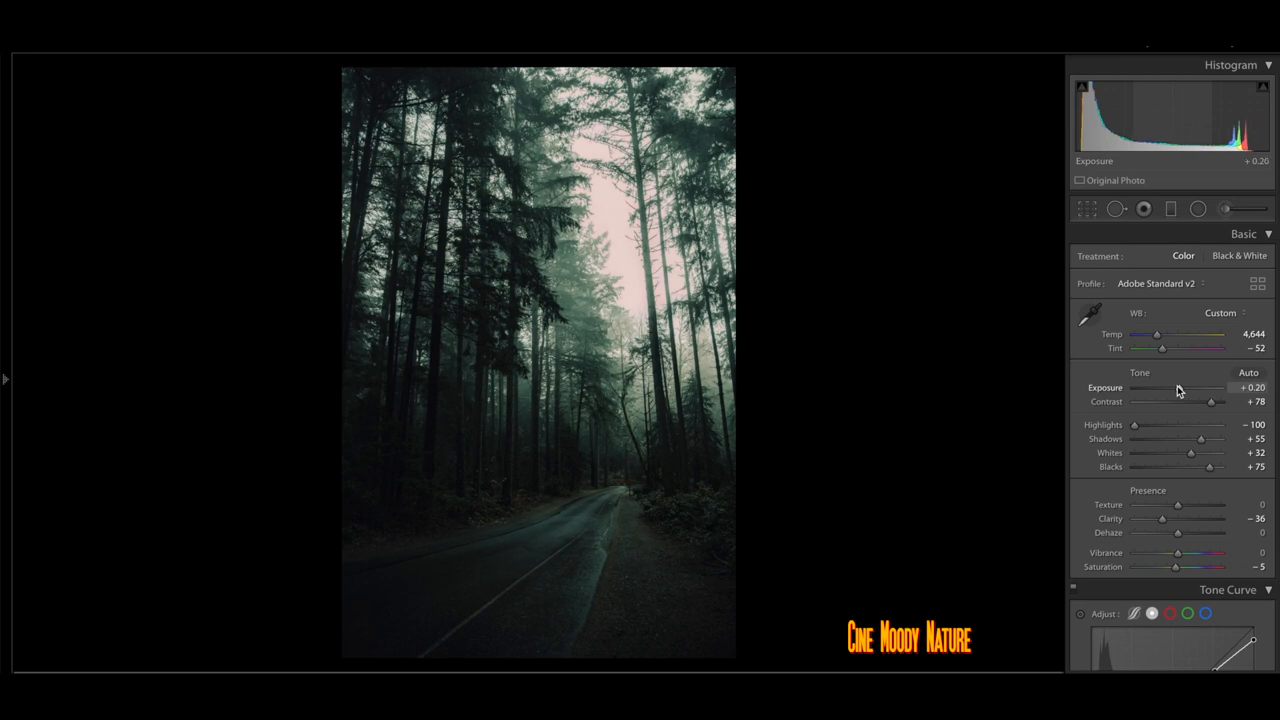
{"action": "left_click_drag", "start_coordinate": [1190, 453], "coordinate": [1205, 453]}
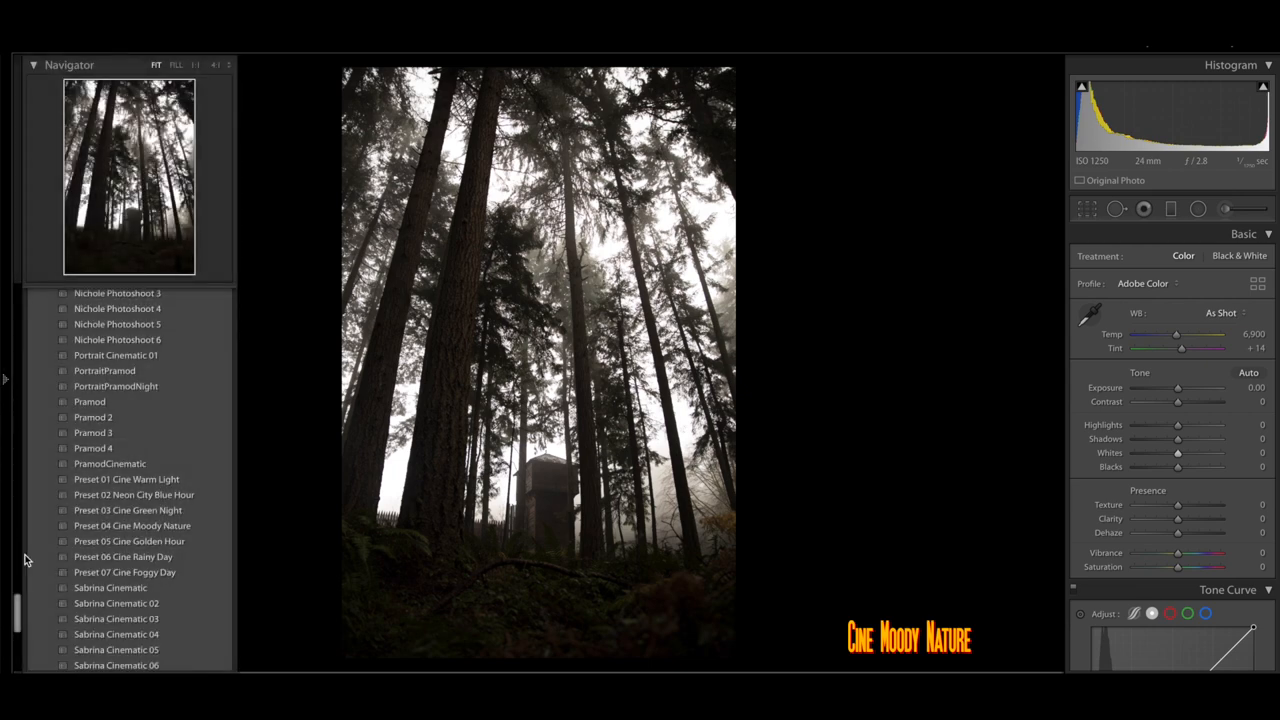
{"action": "mouse_move", "coordinate": [85, 542]}
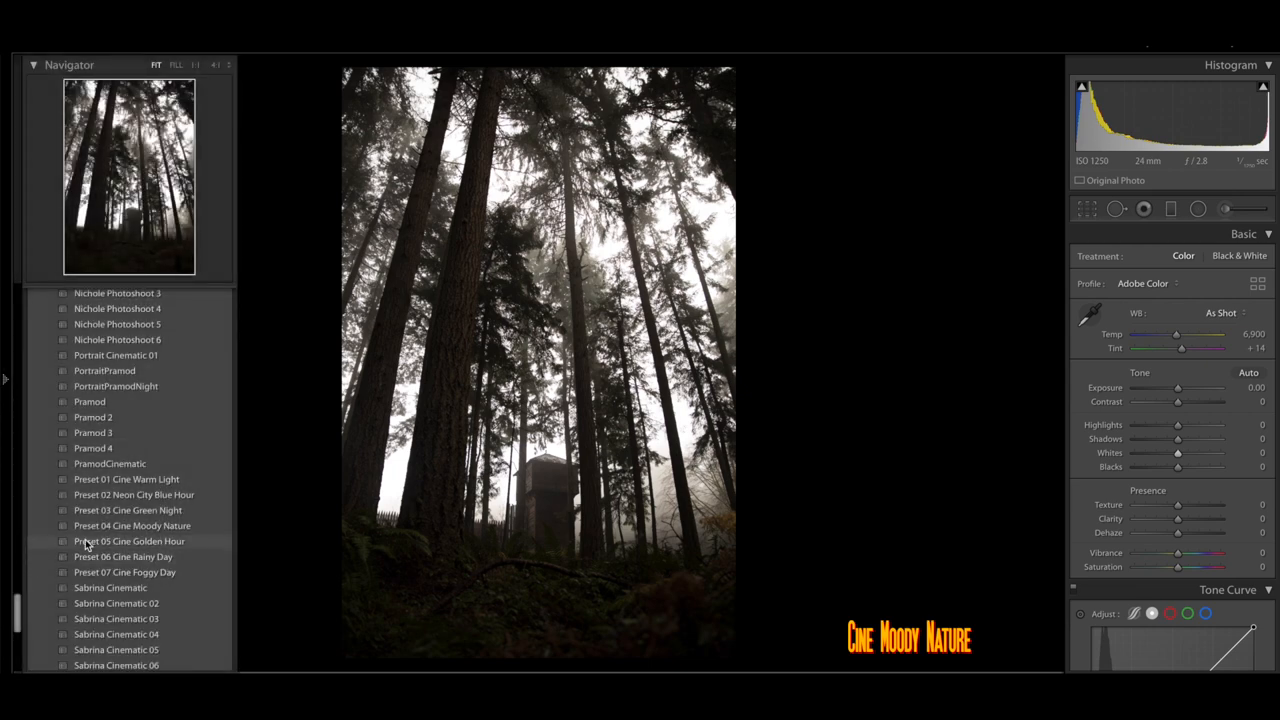
{"action": "left_click", "coordinate": [132, 525]}
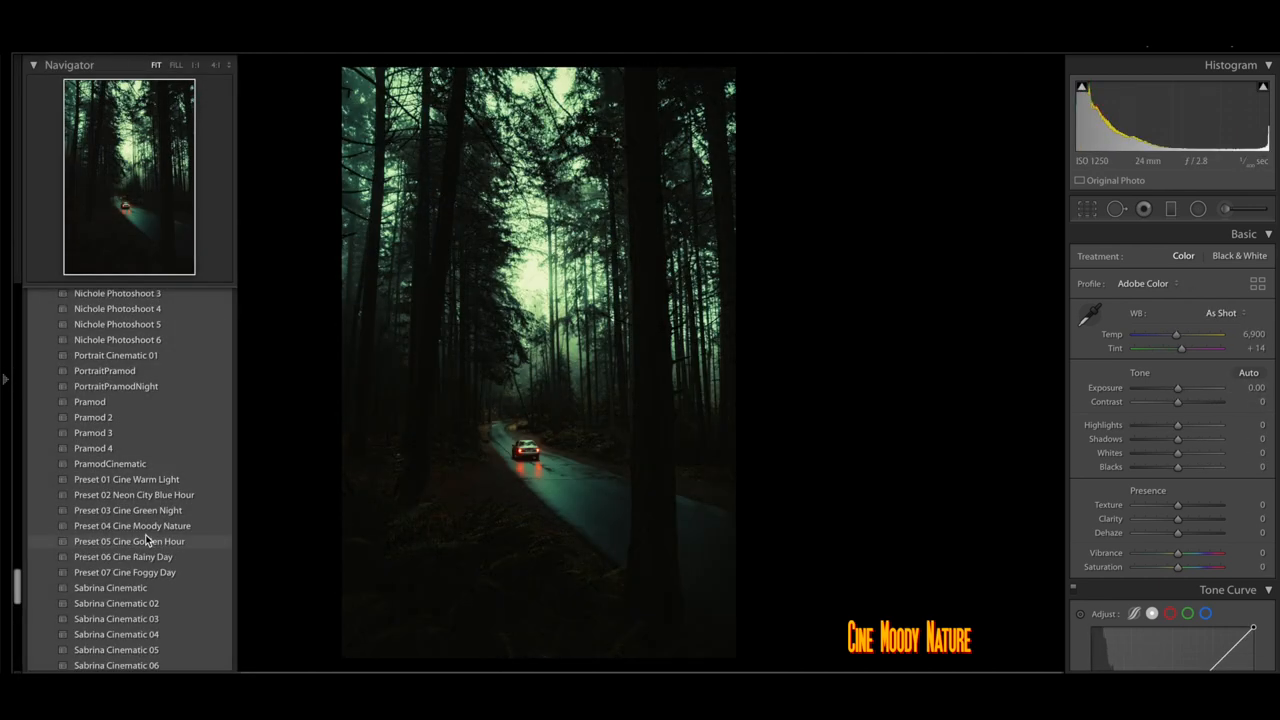
- Preview cinematic looks on the red-car forest road photo and apply Preset 04 Cine Moody Nature
{"action": "left_click", "coordinate": [129, 541]}
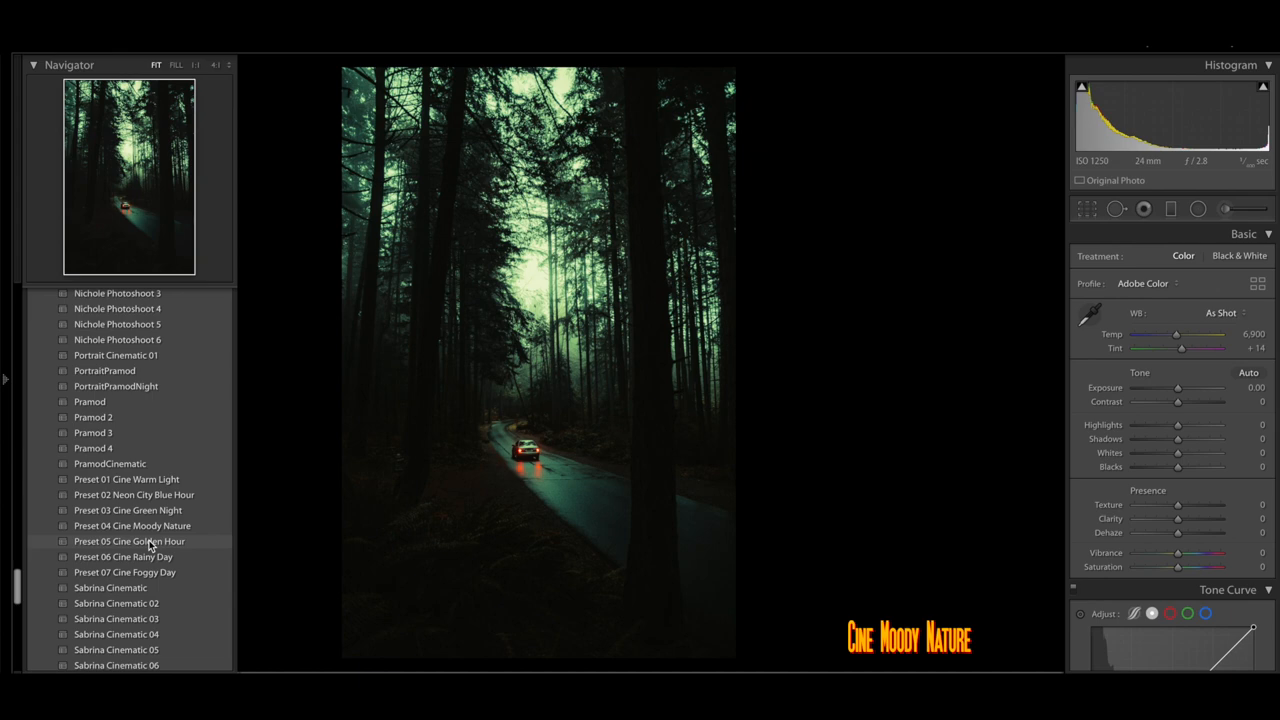
{"action": "left_click", "coordinate": [132, 525]}
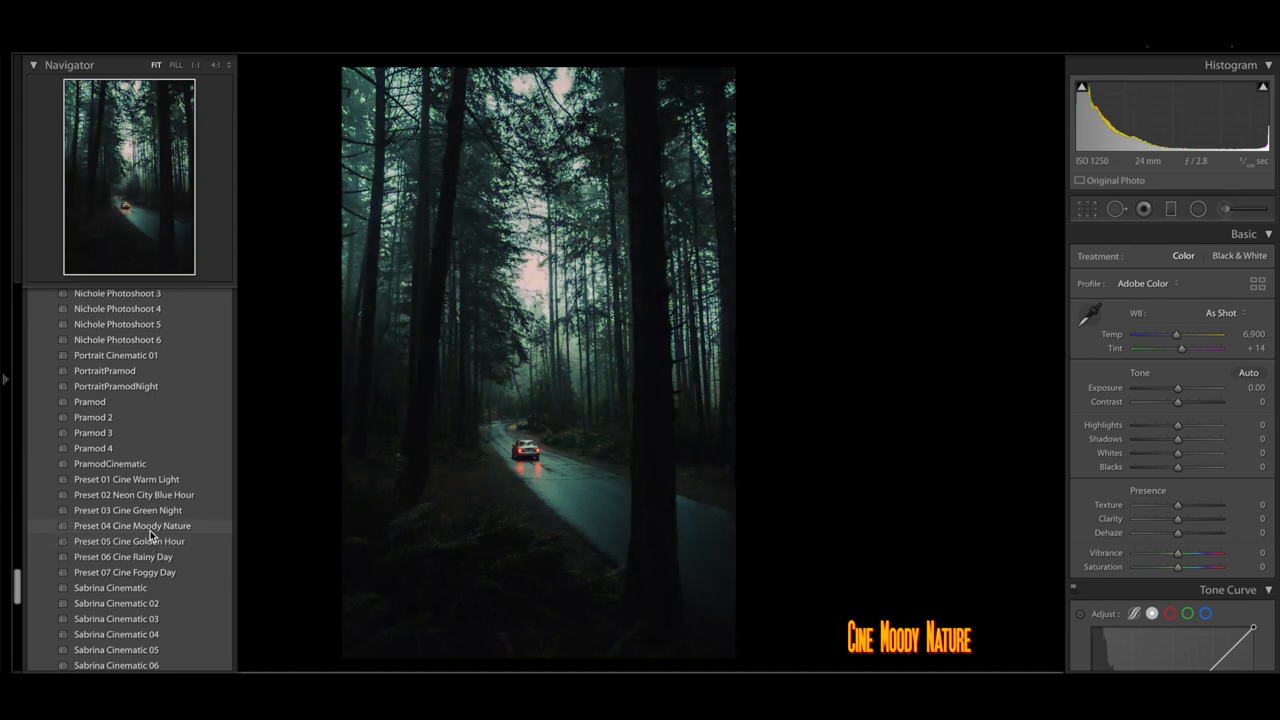
{"action": "left_click", "coordinate": [133, 525]}
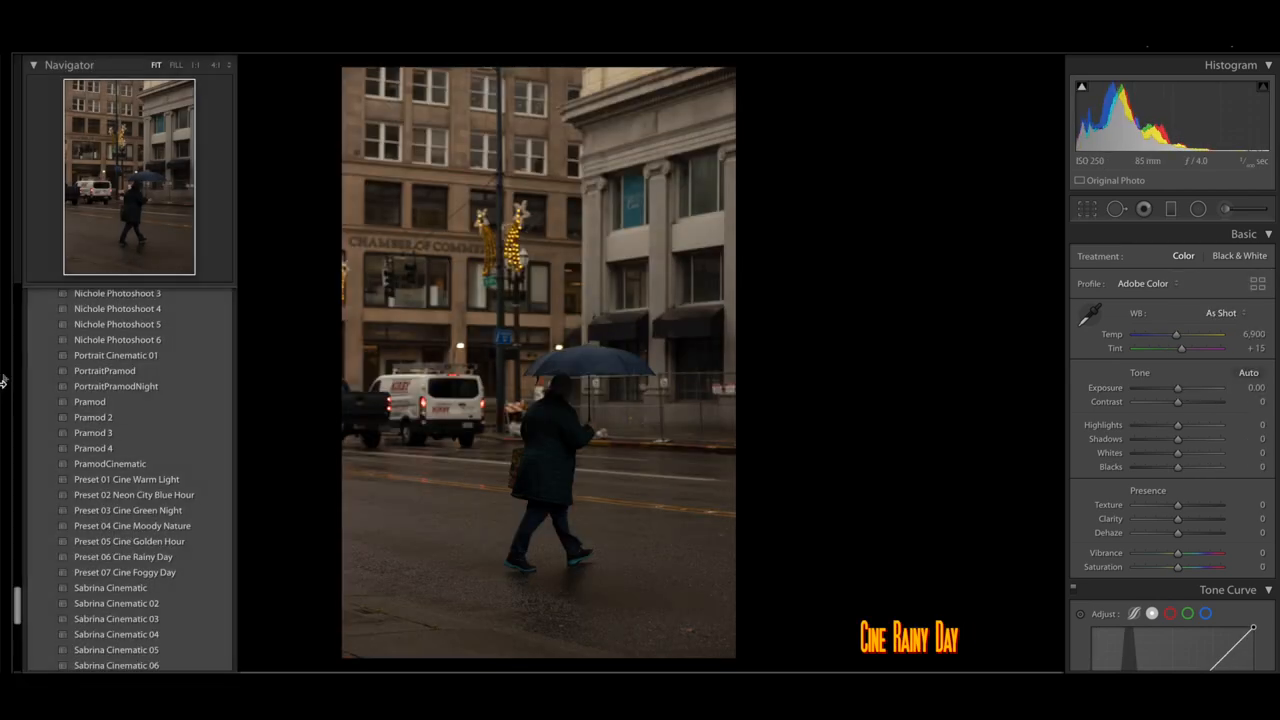
- Apply Preset 06 Cine Rainy Day to the umbrella photo and the bridge street photo
{"action": "left_click", "coordinate": [123, 556]}
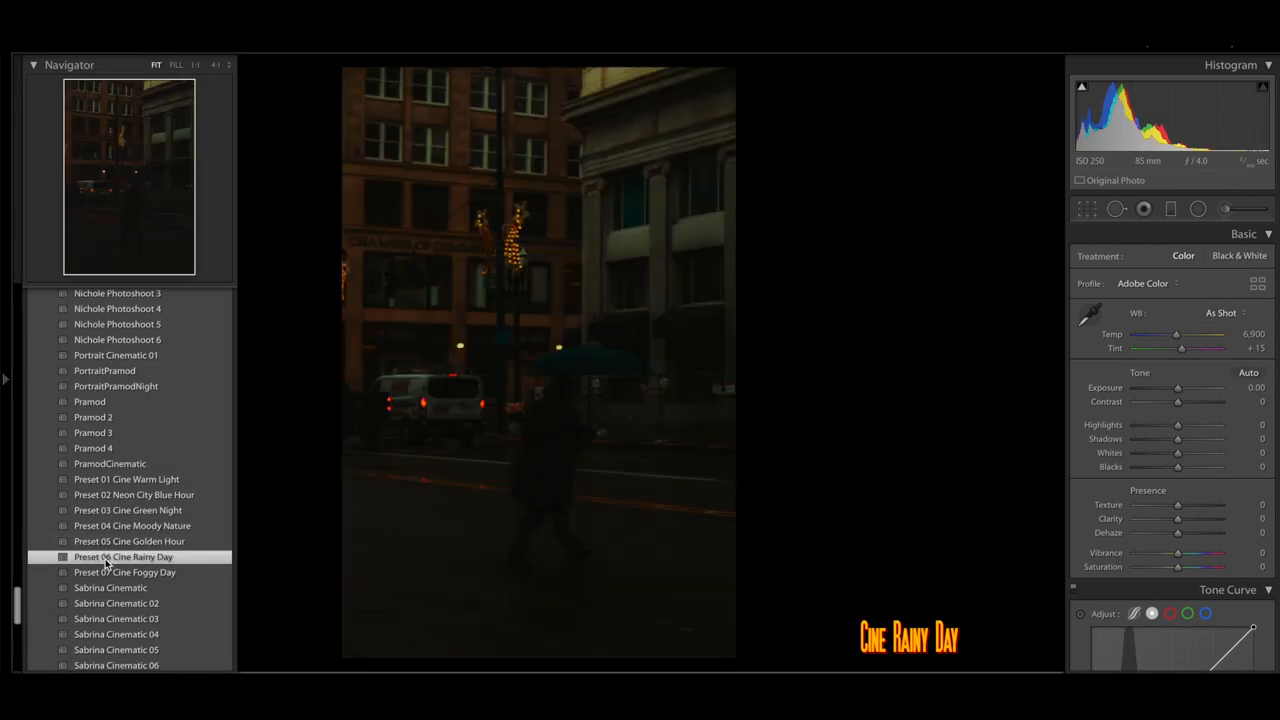
{"action": "left_click", "coordinate": [123, 556]}
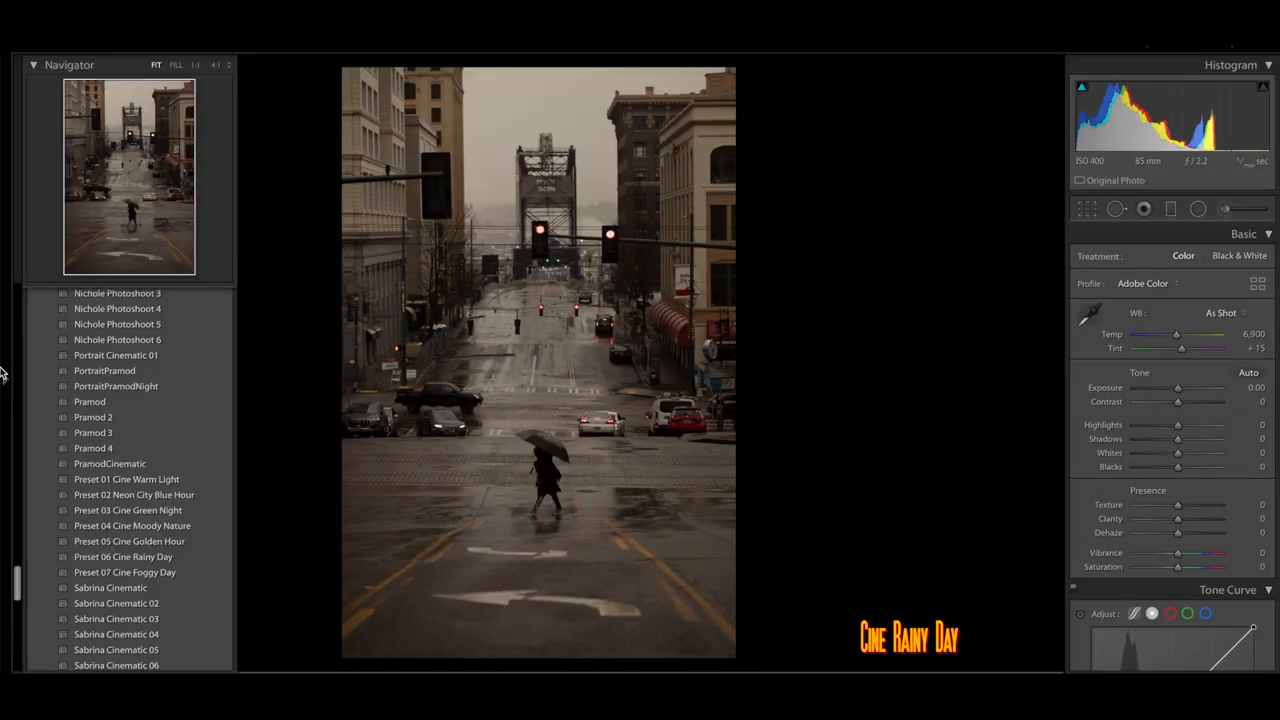
{"action": "left_click", "coordinate": [123, 556]}
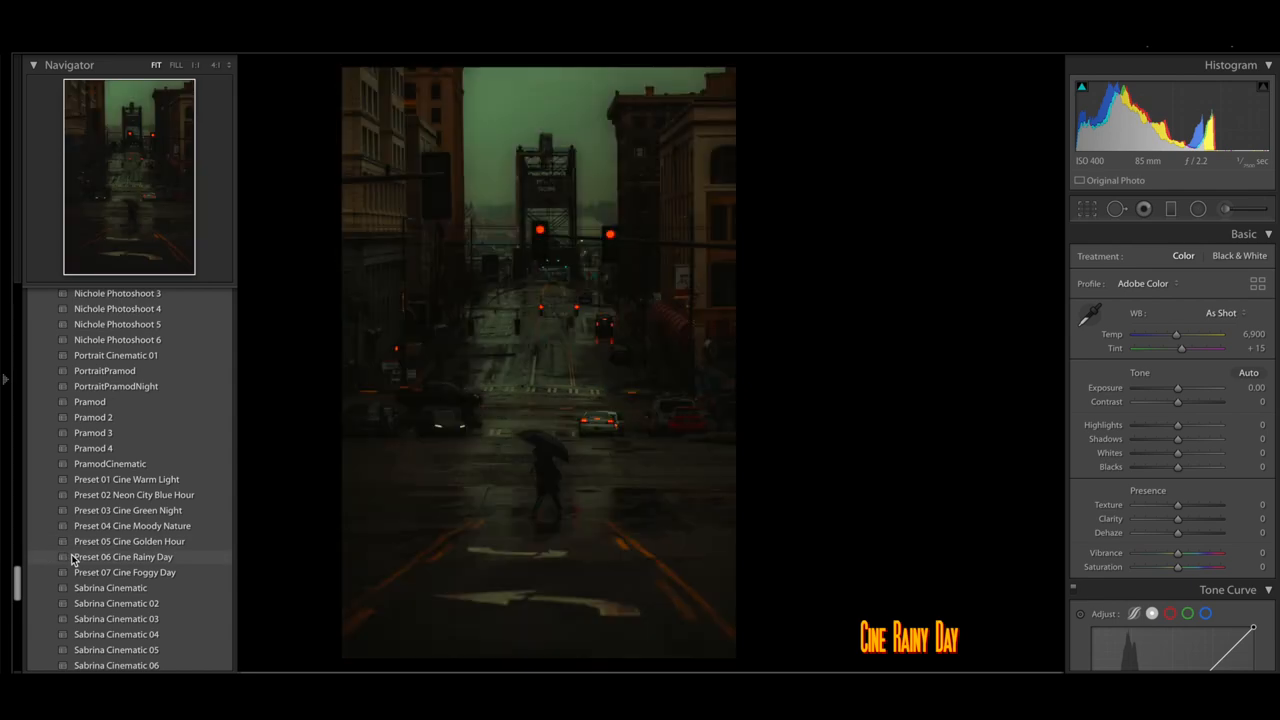
{"action": "left_click", "coordinate": [123, 556]}
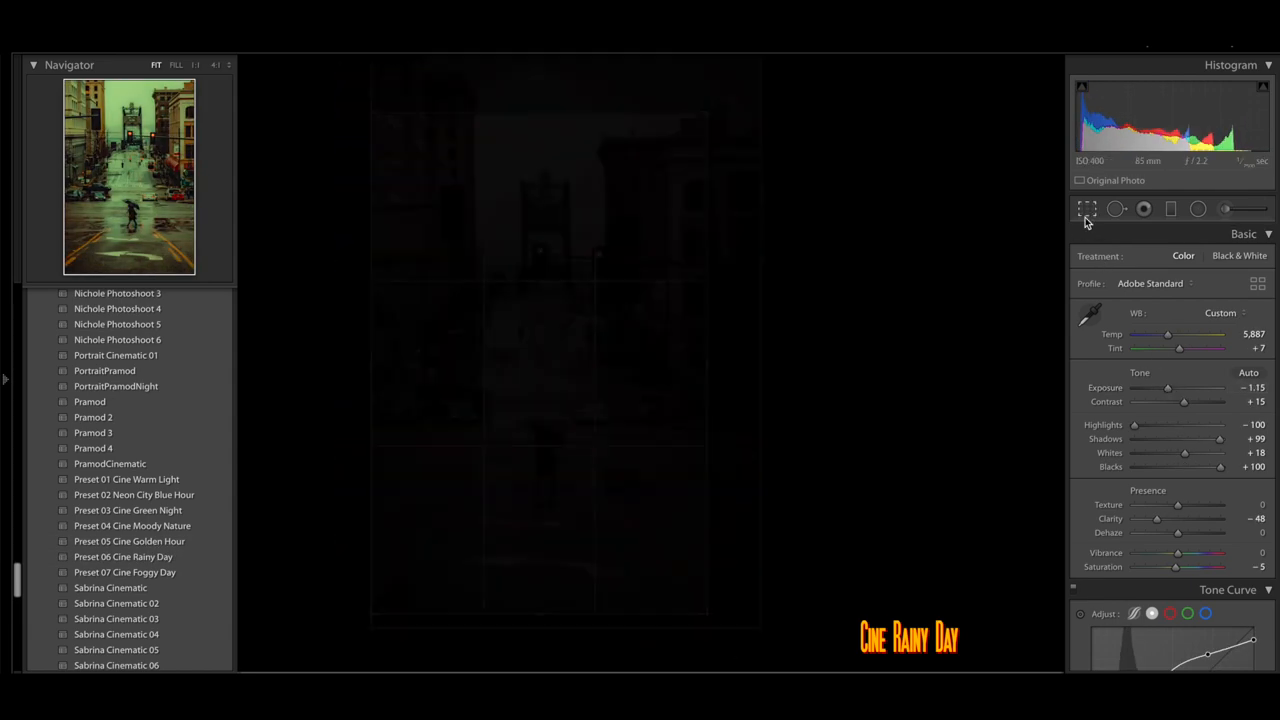
{"action": "left_click", "coordinate": [123, 556]}
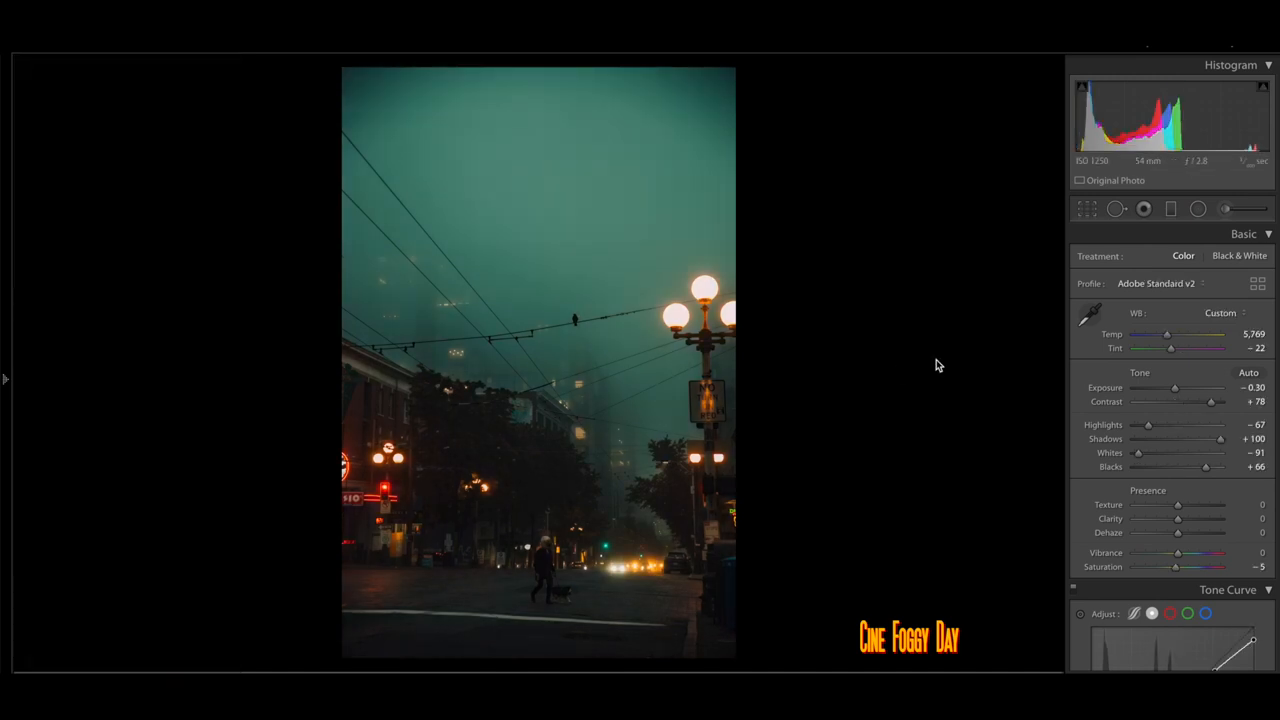
{"action": "mouse_move", "coordinate": [1128, 83]}
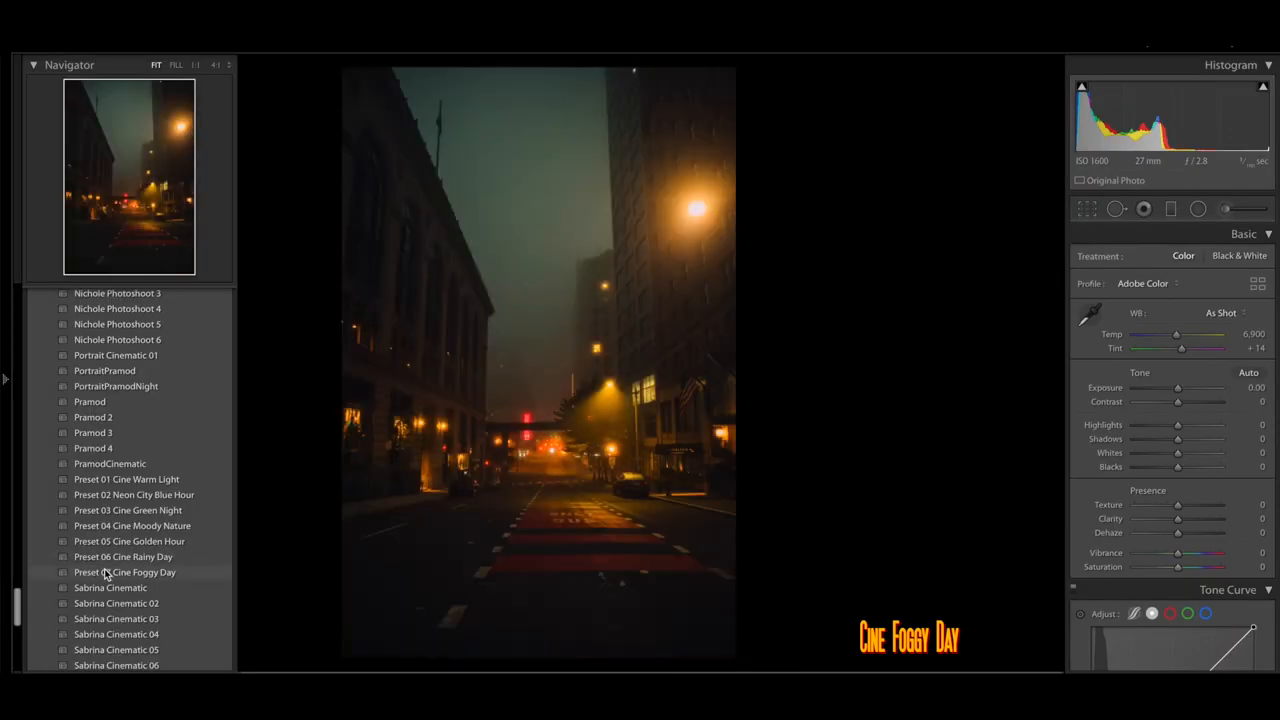
- Apply Preset 07 Cine Foggy Day and cool Temp toward about 4,000 for a teal sky
{"action": "left_click", "coordinate": [125, 572]}
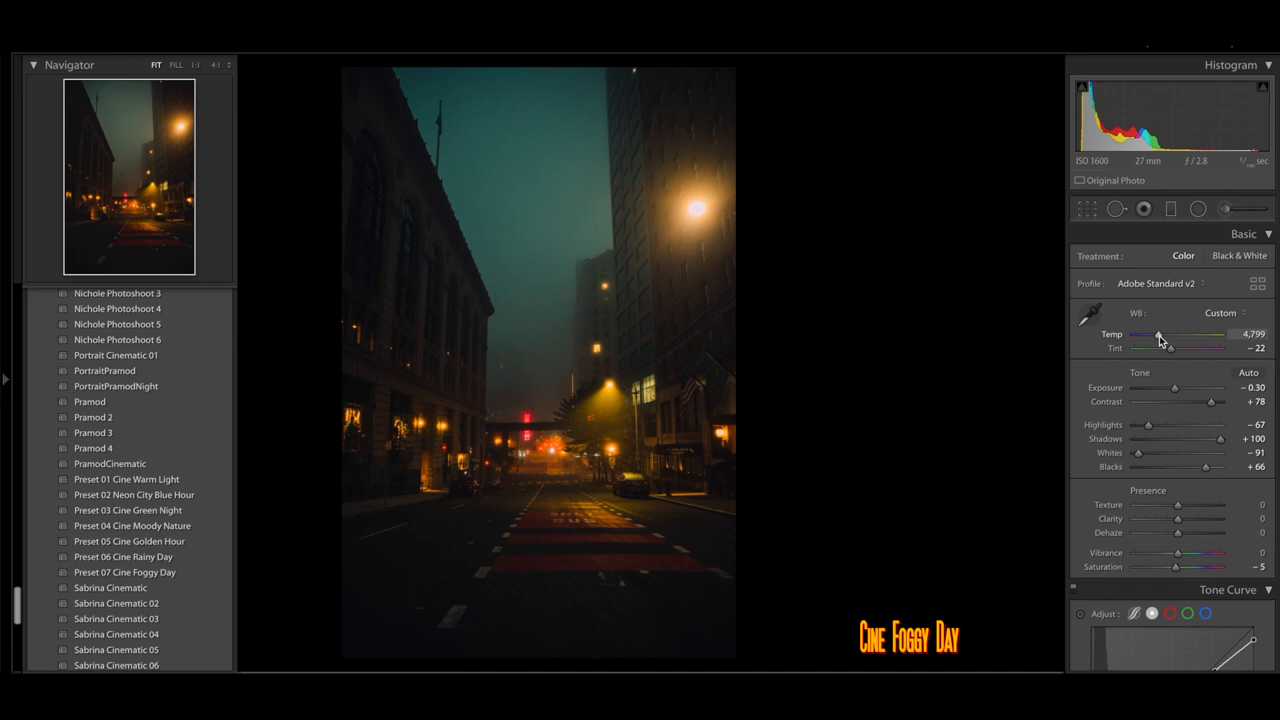
{"action": "left_click_drag", "start_coordinate": [1160, 334], "coordinate": [1150, 334]}
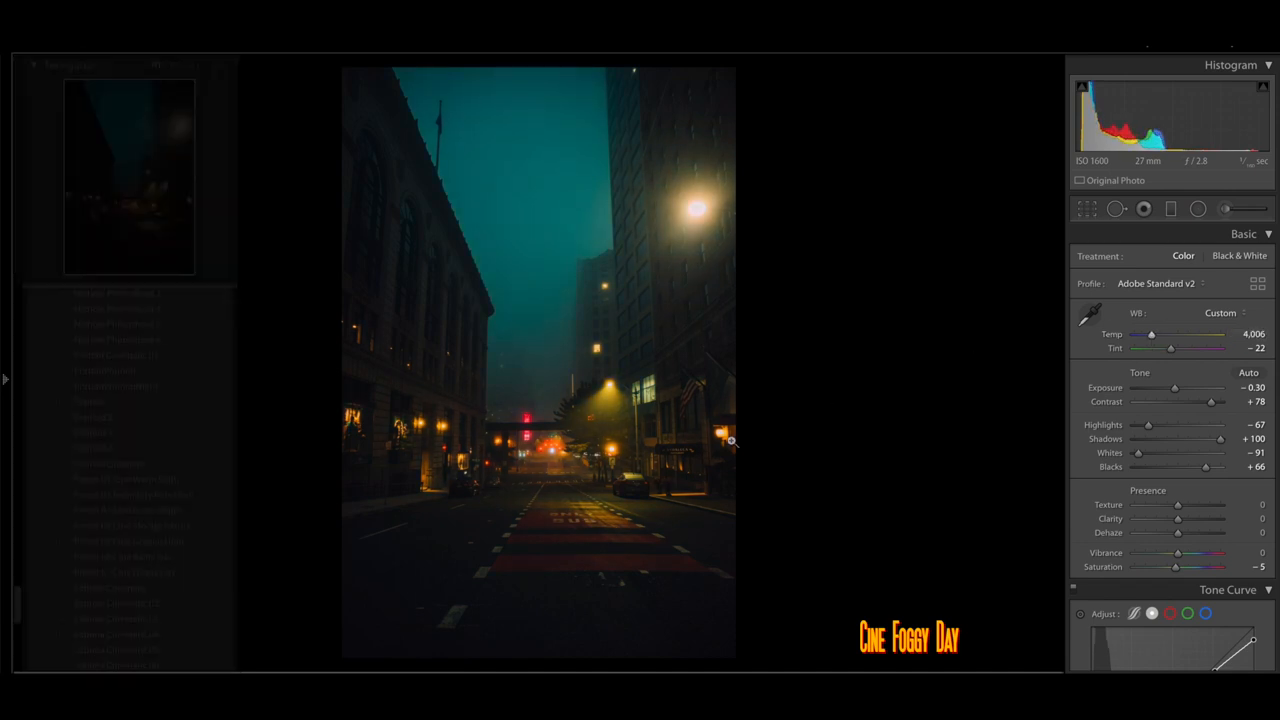
{"action": "left_click", "coordinate": [125, 572]}
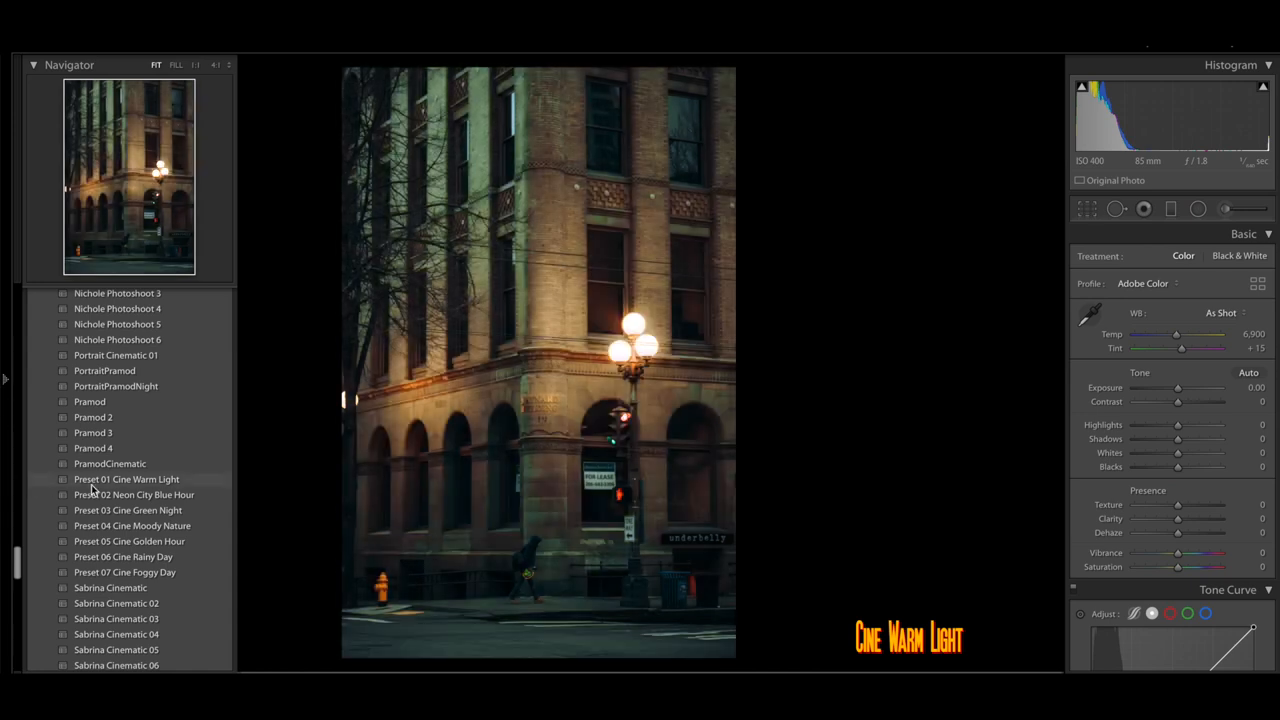
- Apply Cine Warm Light to the corner building photo, lowering exposure slightly and tint to about -15
{"action": "left_click", "coordinate": [126, 479]}
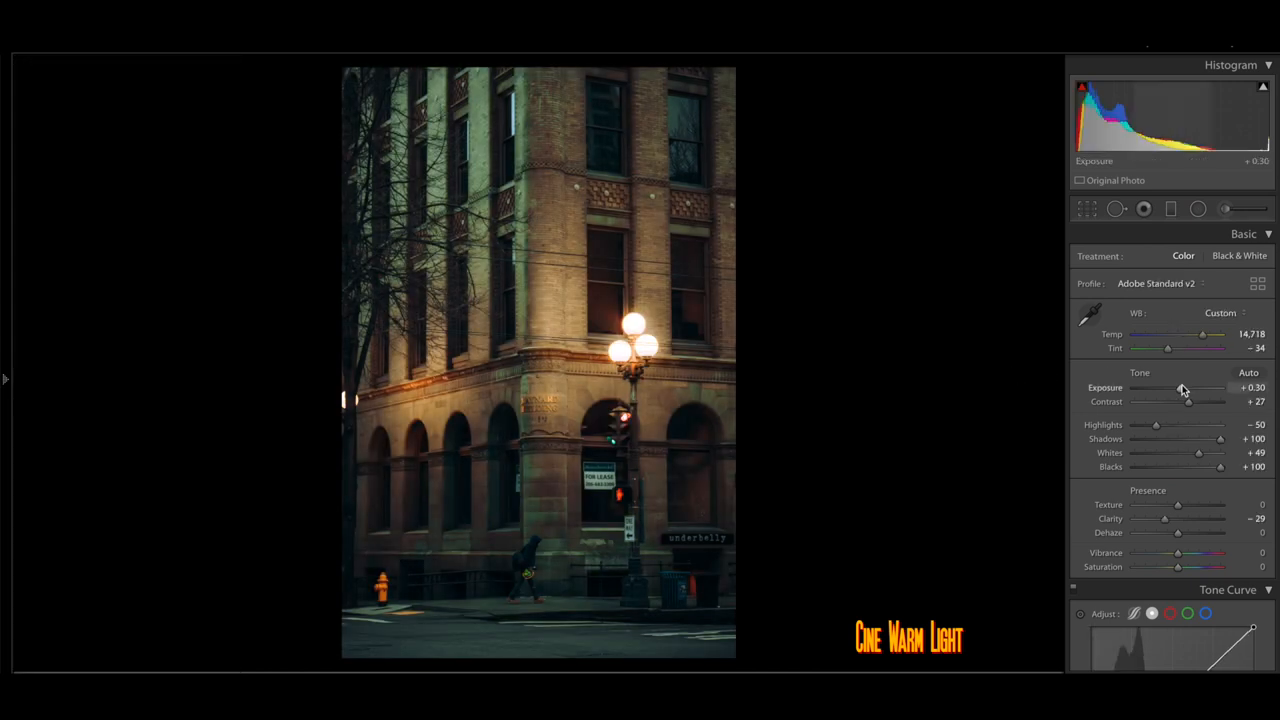
{"action": "left_click_drag", "start_coordinate": [1167, 347], "coordinate": [1207, 347]}
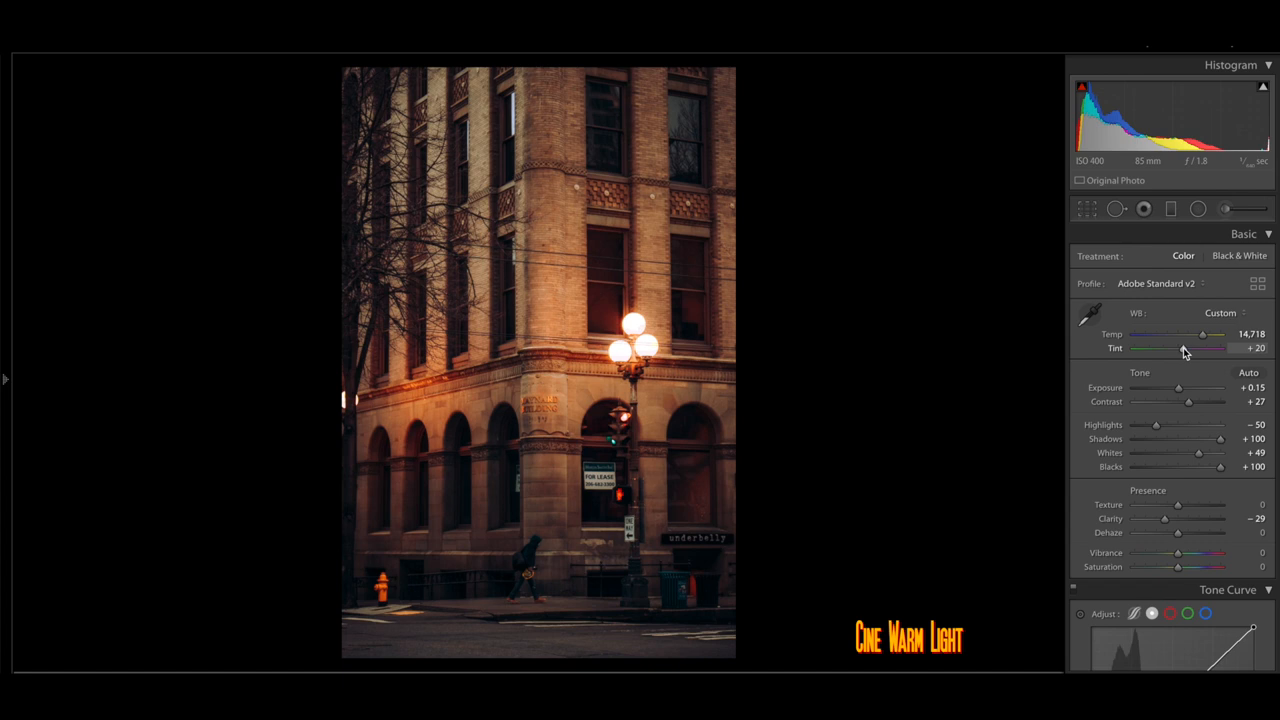
{"action": "left_click_drag", "start_coordinate": [1200, 348], "coordinate": [1175, 348]}
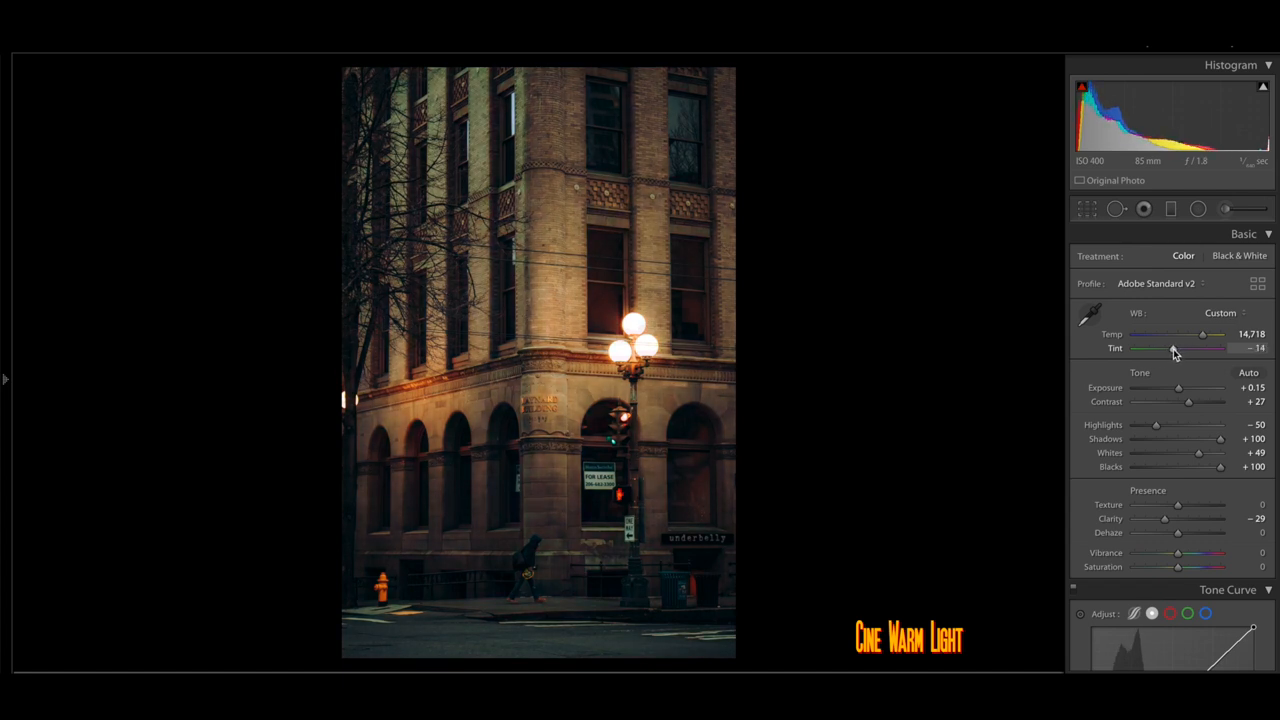
{"action": "left_click_drag", "start_coordinate": [1175, 348], "coordinate": [1173, 348]}
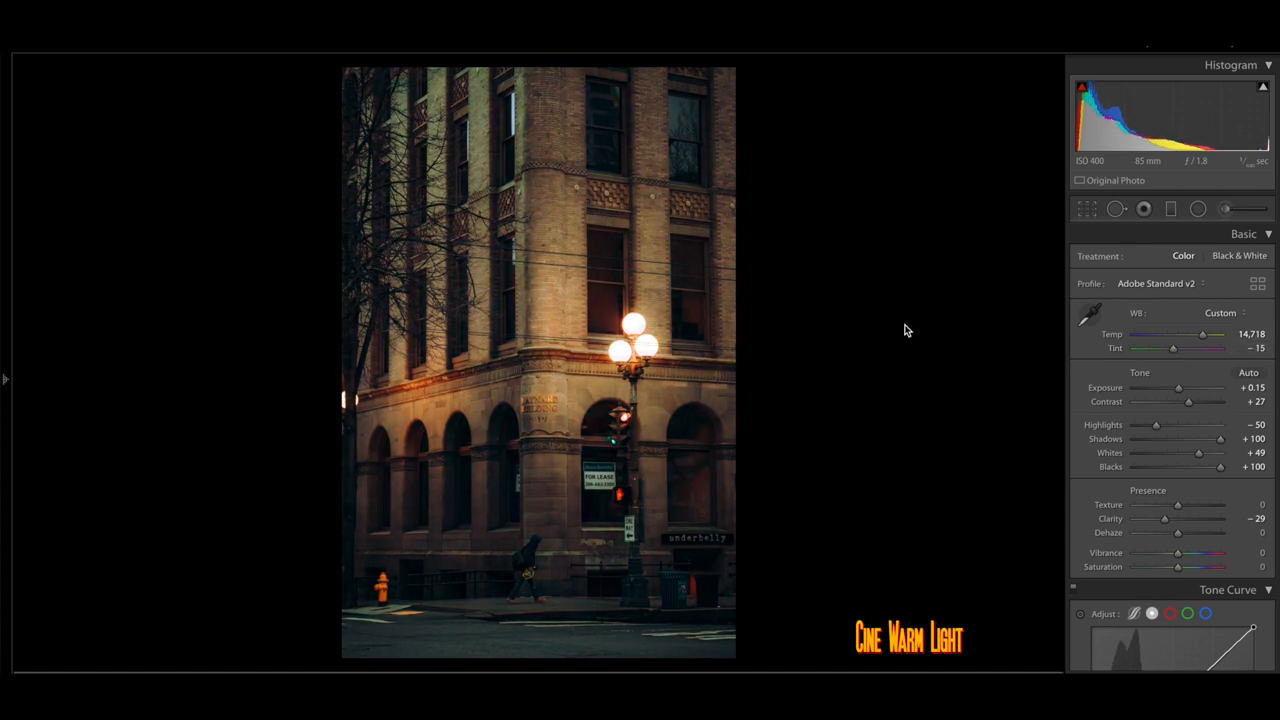
- Apply Cine Warm Light to the arched storefront photo and raise exposure to +0.85
{"action": "left_click", "coordinate": [126, 479]}
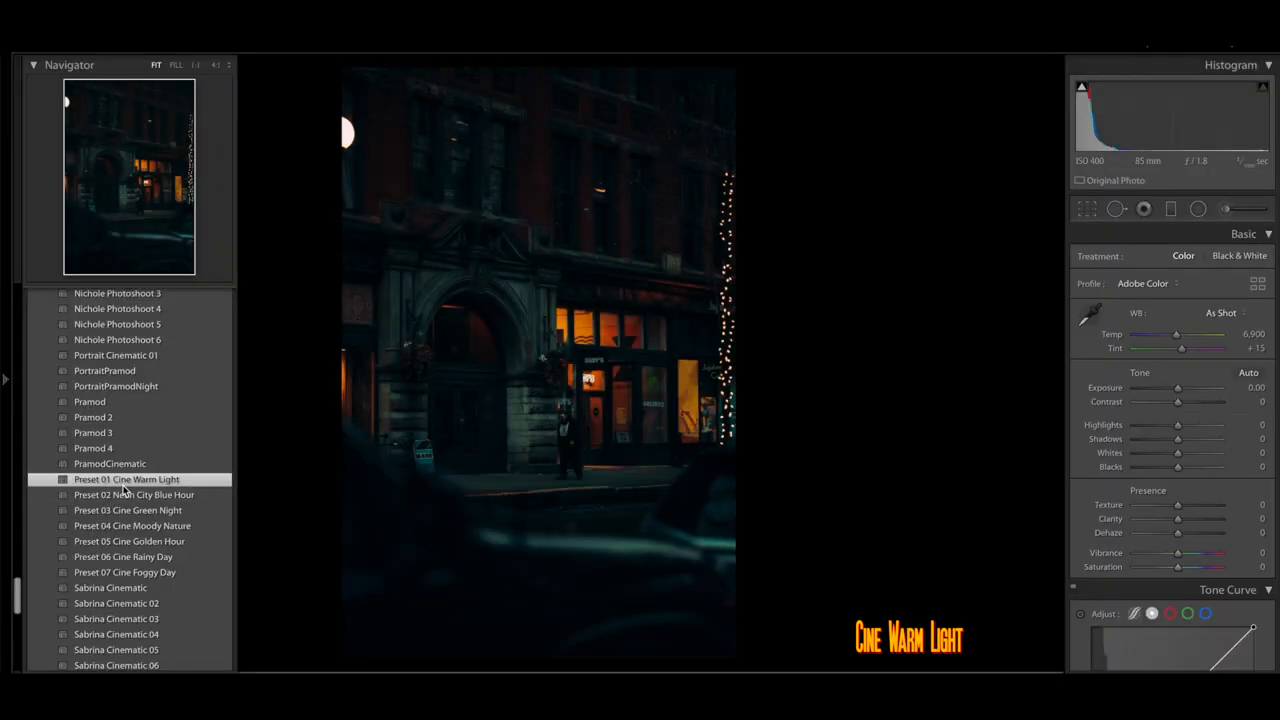
{"action": "left_click", "coordinate": [127, 479]}
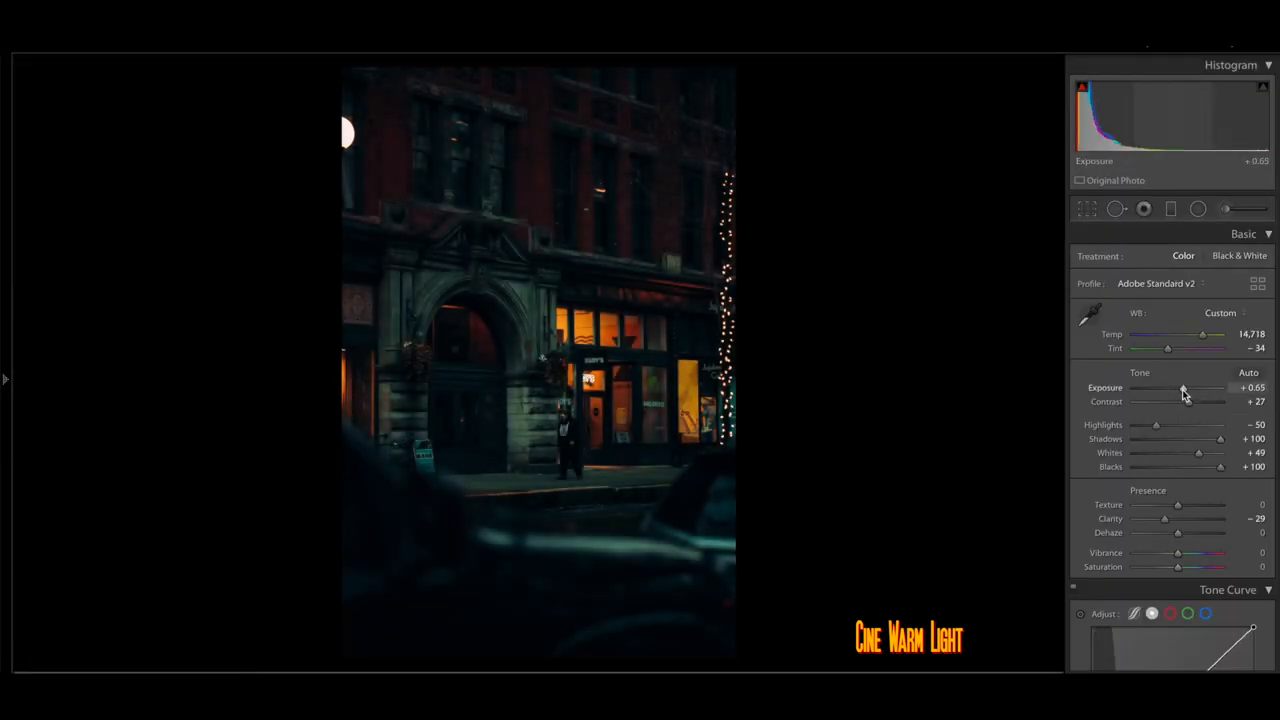
{"action": "left_click_drag", "start_coordinate": [1167, 388], "coordinate": [1185, 388]}
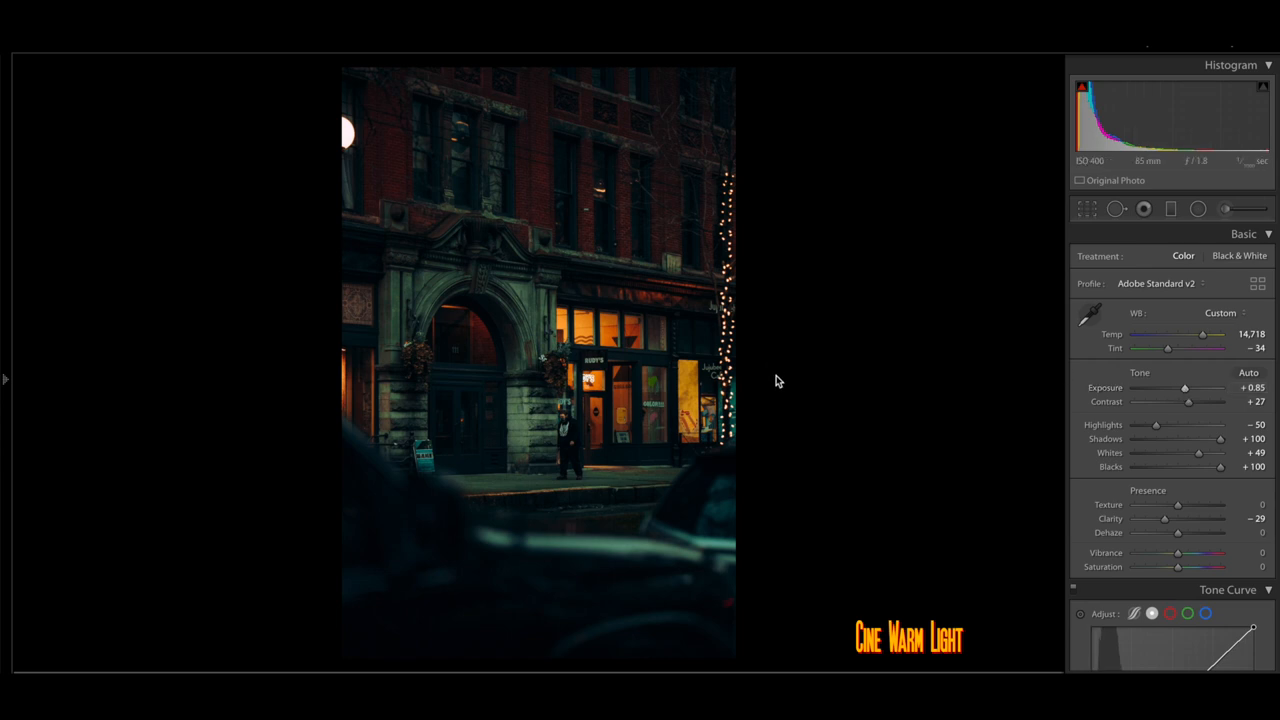
- Grade the State Hotel neon sign with Cine Warm Light, exposure -0.15, whites about +60
{"action": "left_click", "coordinate": [127, 479]}
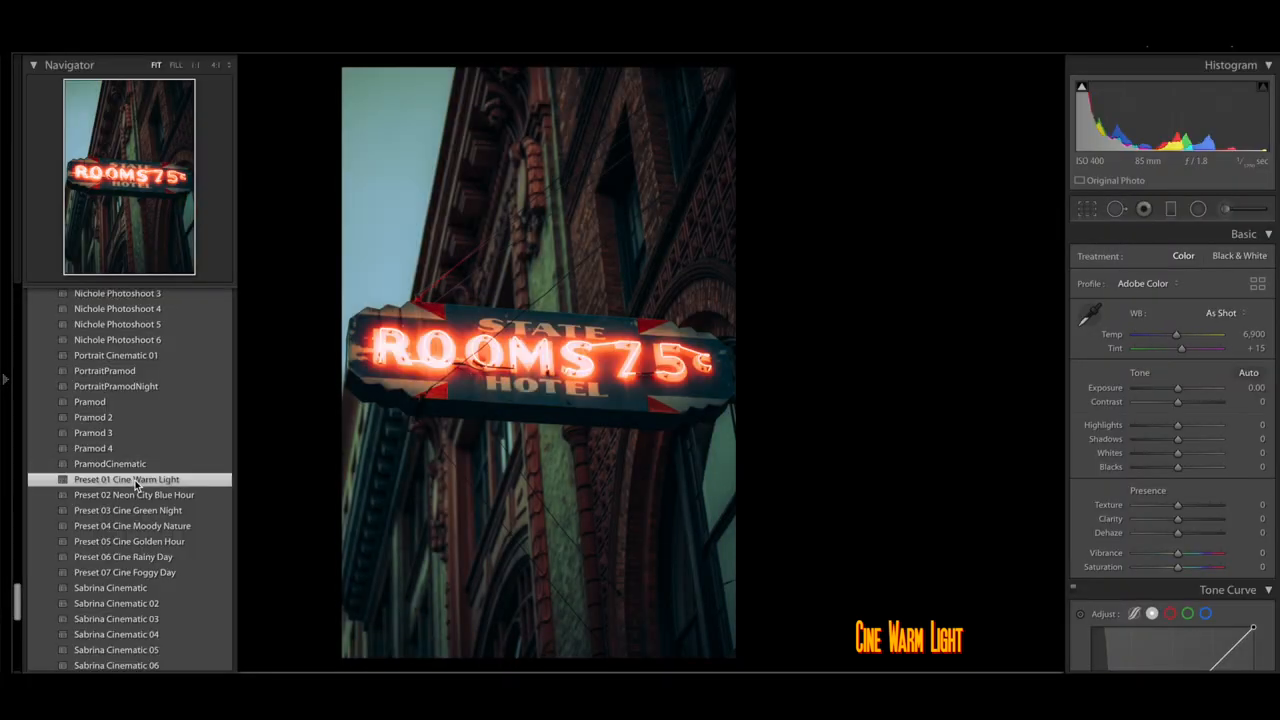
{"action": "left_click", "coordinate": [127, 479]}
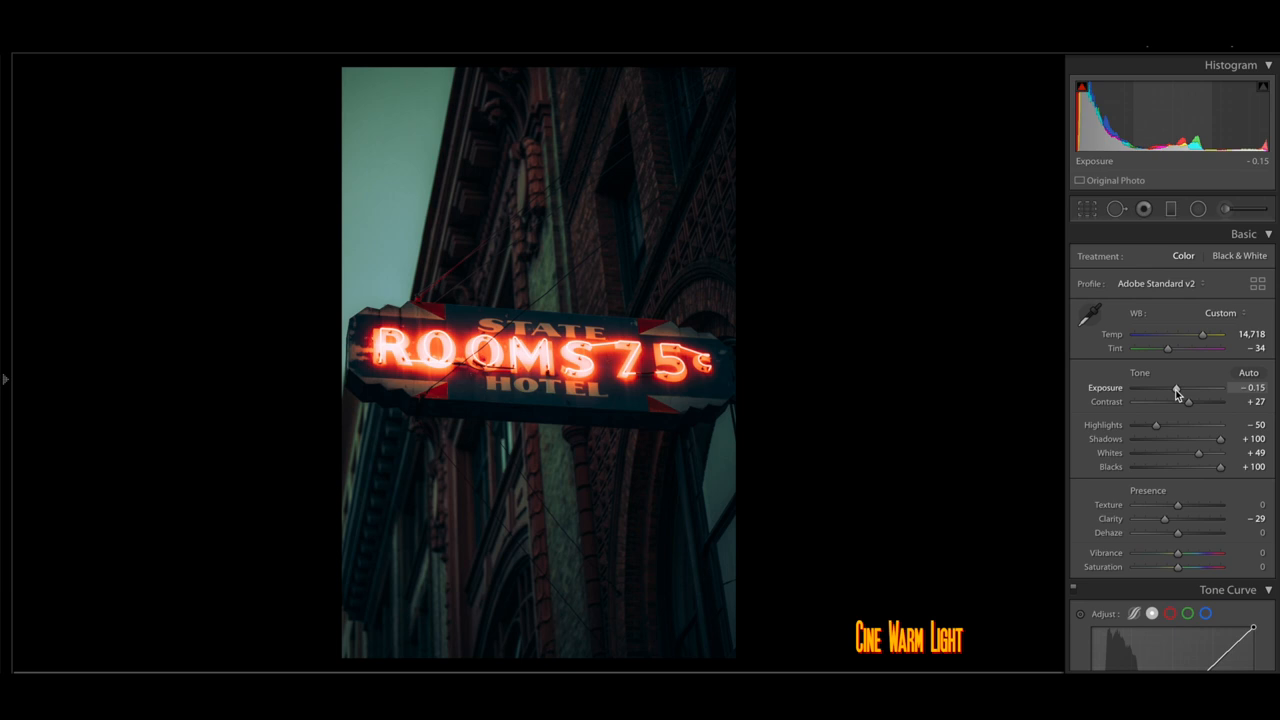
{"action": "left_click_drag", "start_coordinate": [1190, 453], "coordinate": [1210, 453]}
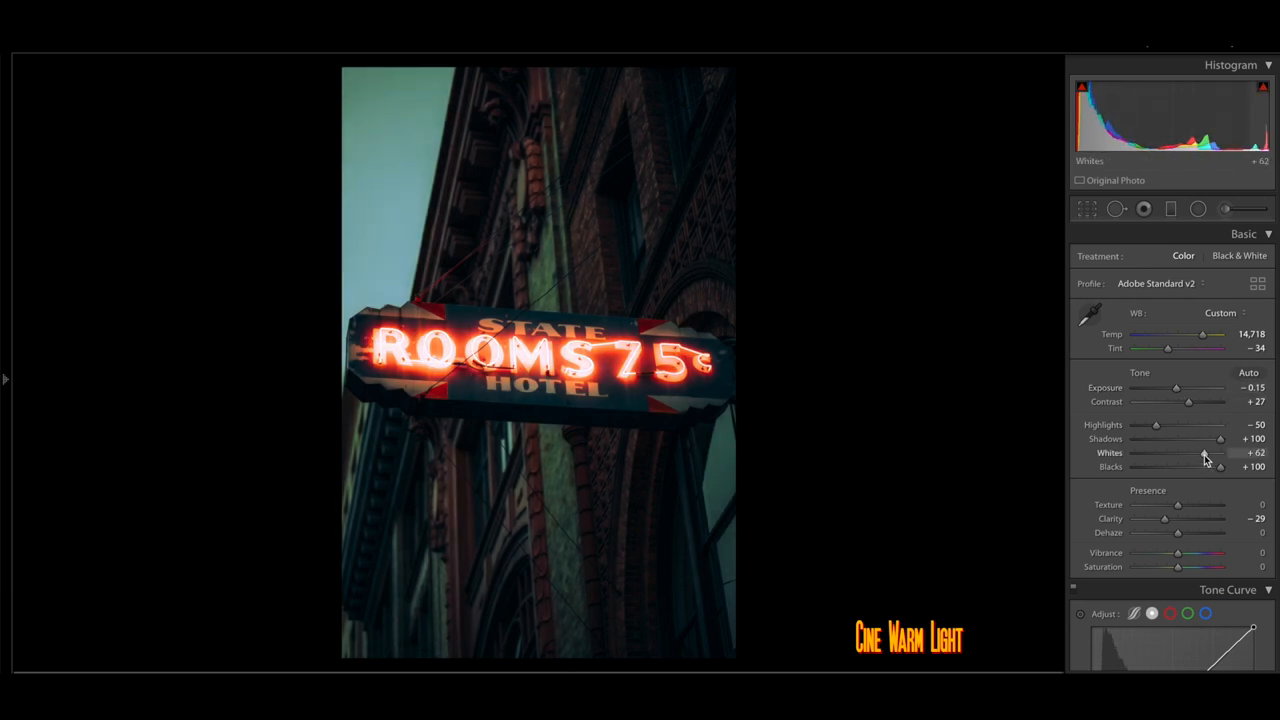
{"action": "left_click_drag", "start_coordinate": [1205, 459], "coordinate": [1203, 459]}
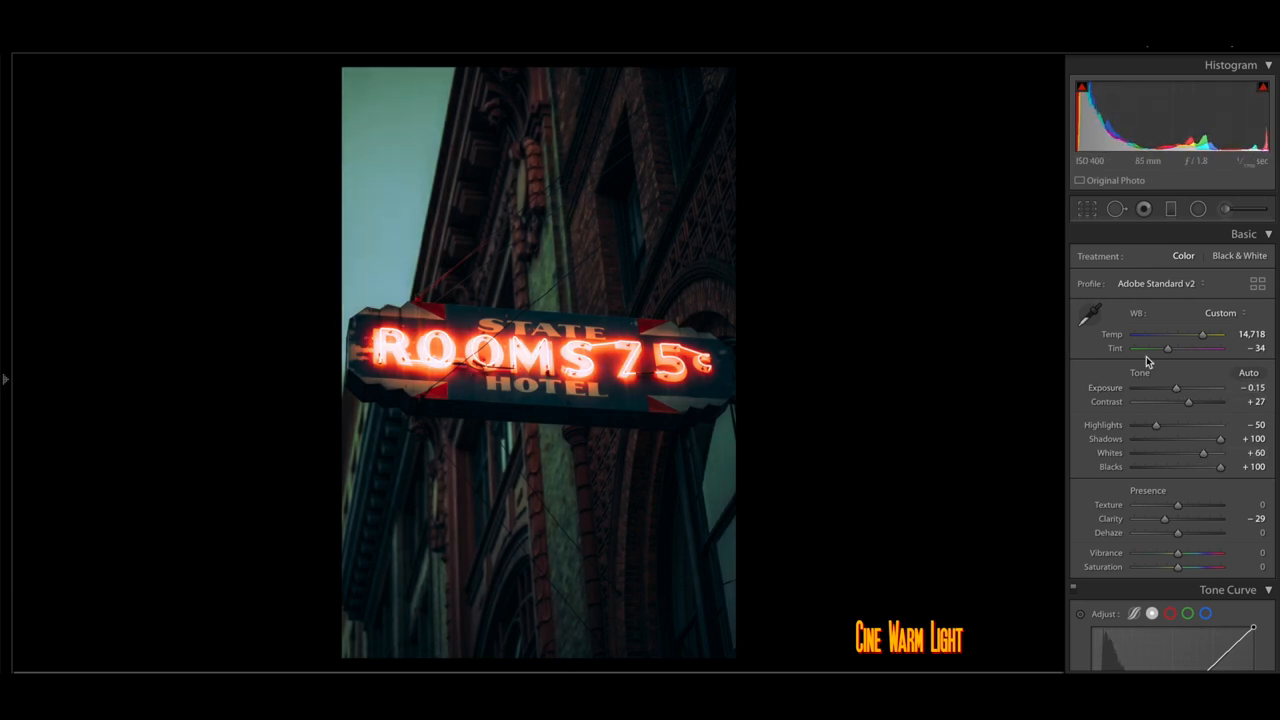